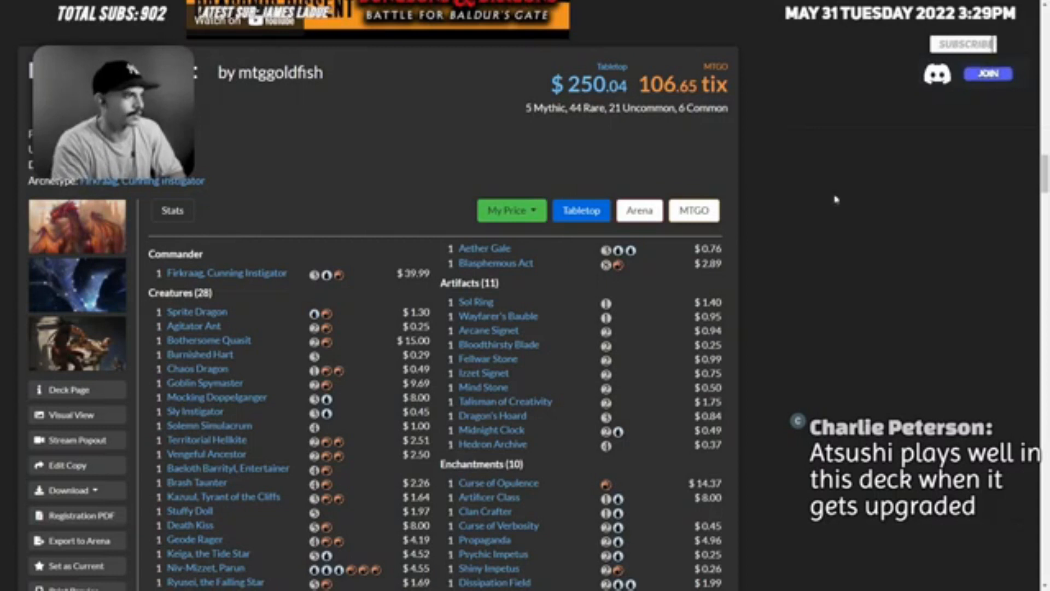
{"action": "mouse_move", "coordinate": [228, 274]}
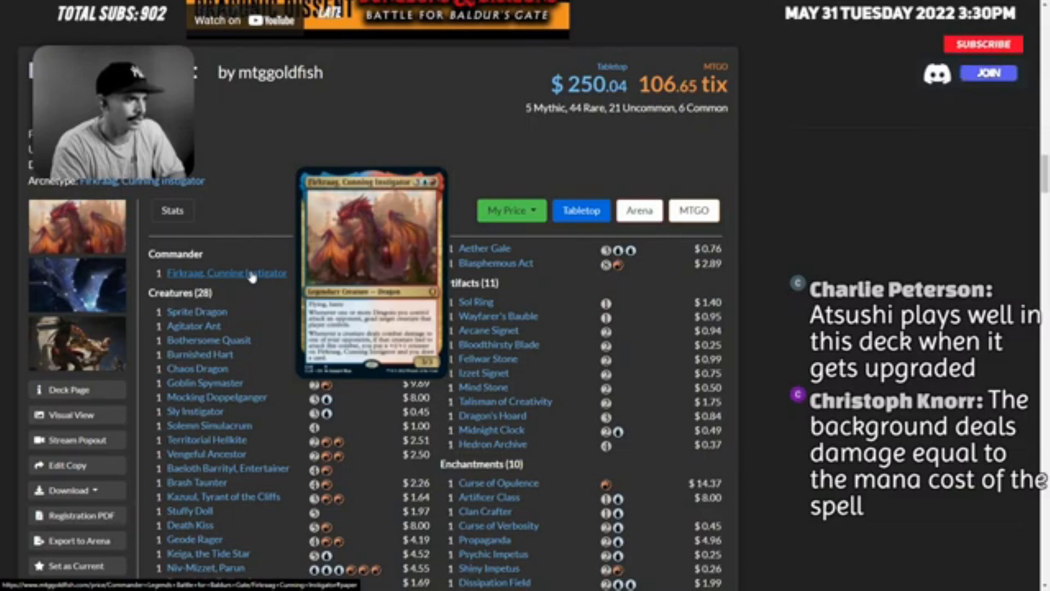
- Preview the commander card Firkraag, Cunning Instigator in the Commander section
{"action": "left_click", "coordinate": [983, 44]}
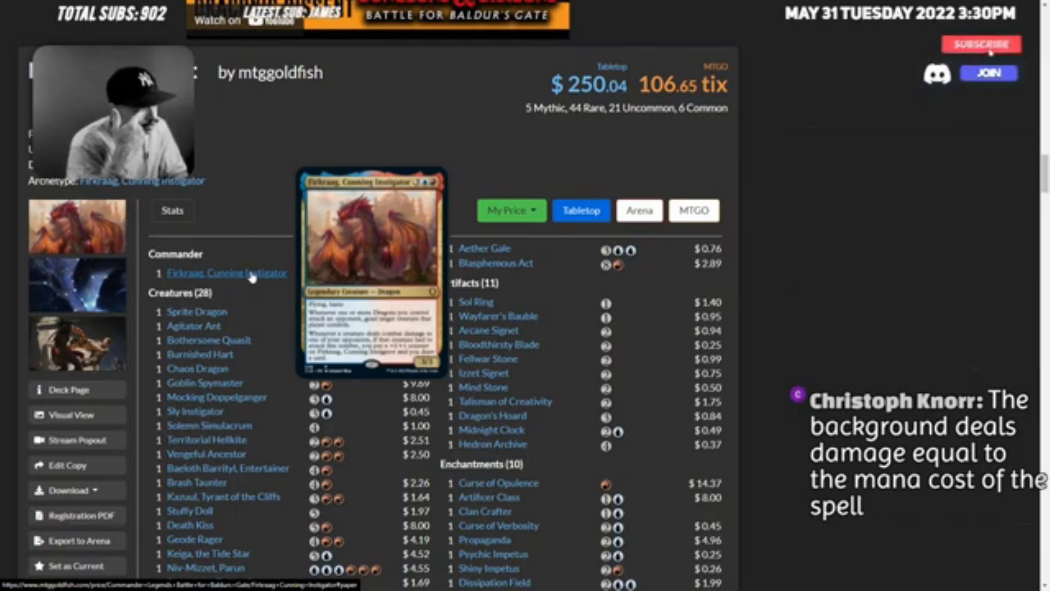
{"action": "left_click", "coordinate": [981, 44]}
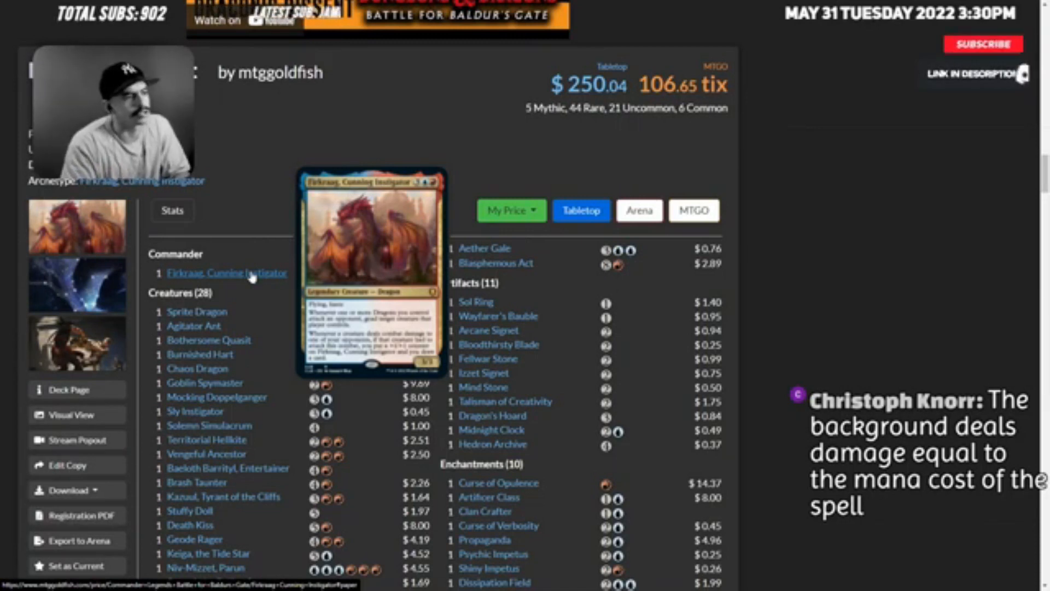
{"action": "left_click", "coordinate": [983, 44]}
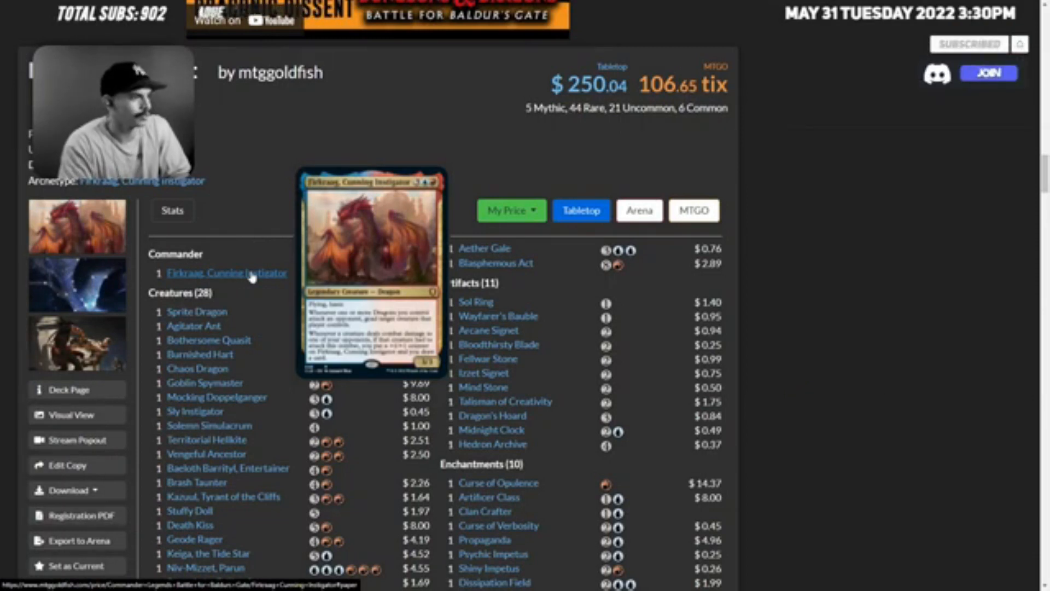
{"action": "left_click", "coordinate": [989, 74]}
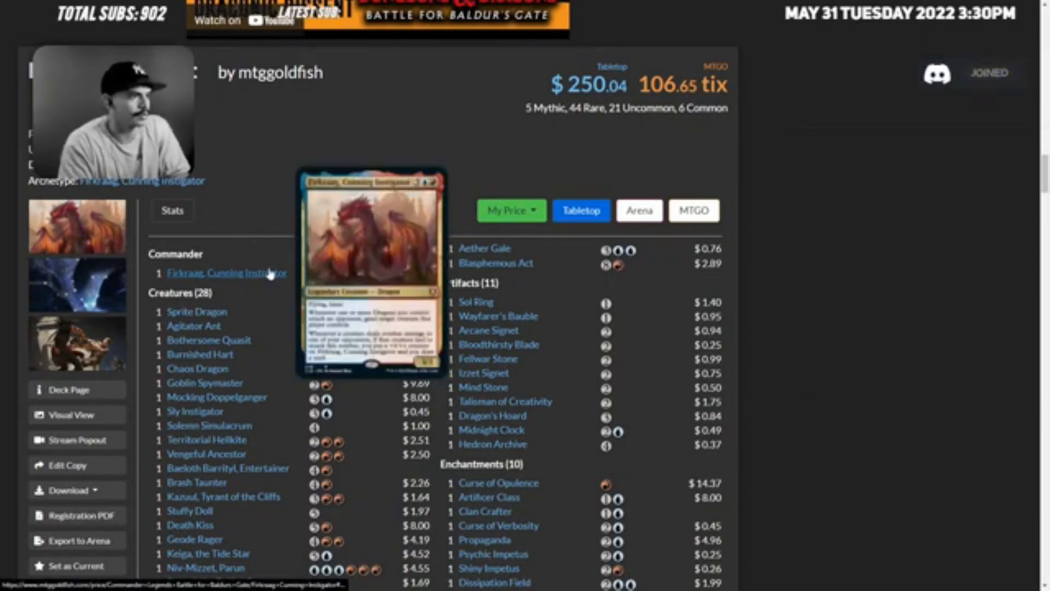
- Preview the first creatures: Agitator Ant and Bothersome Quasit
{"action": "scroll", "scroll_direction": "down", "scroll_amount": 3}
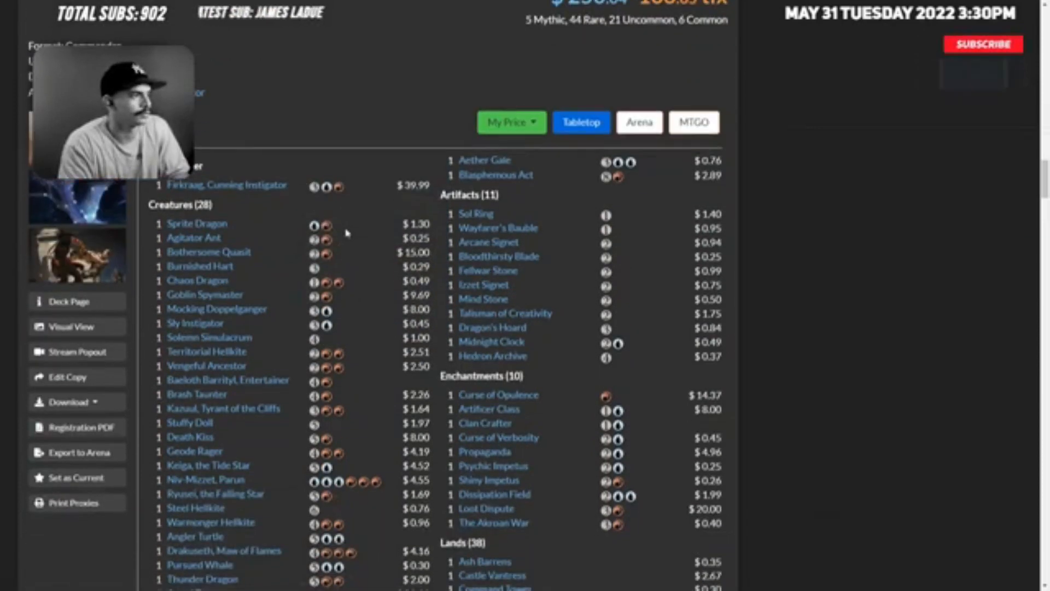
{"action": "left_click", "coordinate": [982, 43]}
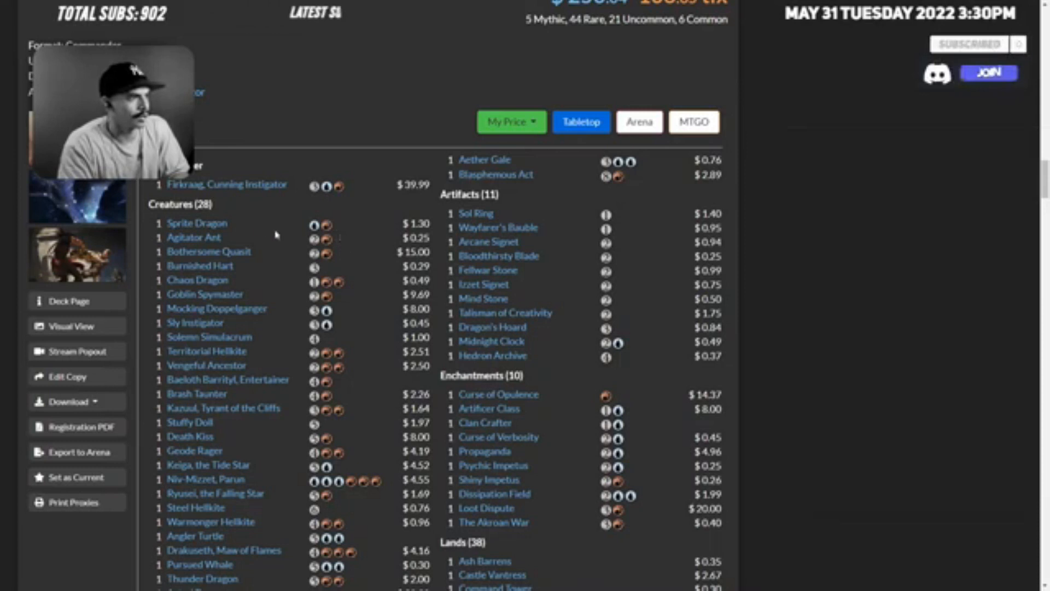
{"action": "mouse_move", "coordinate": [194, 238]}
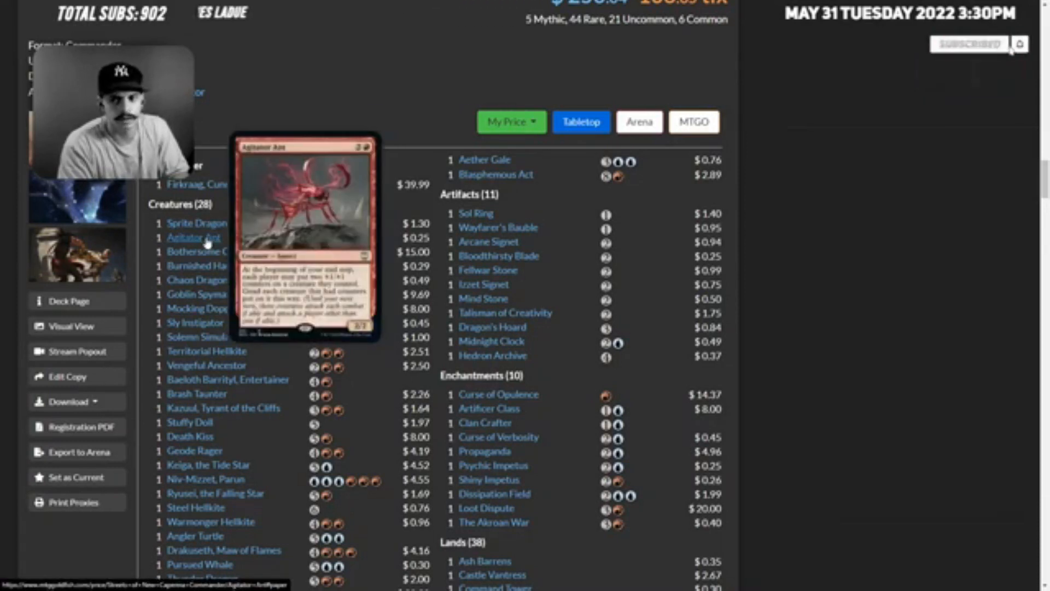
{"action": "mouse_move", "coordinate": [207, 252]}
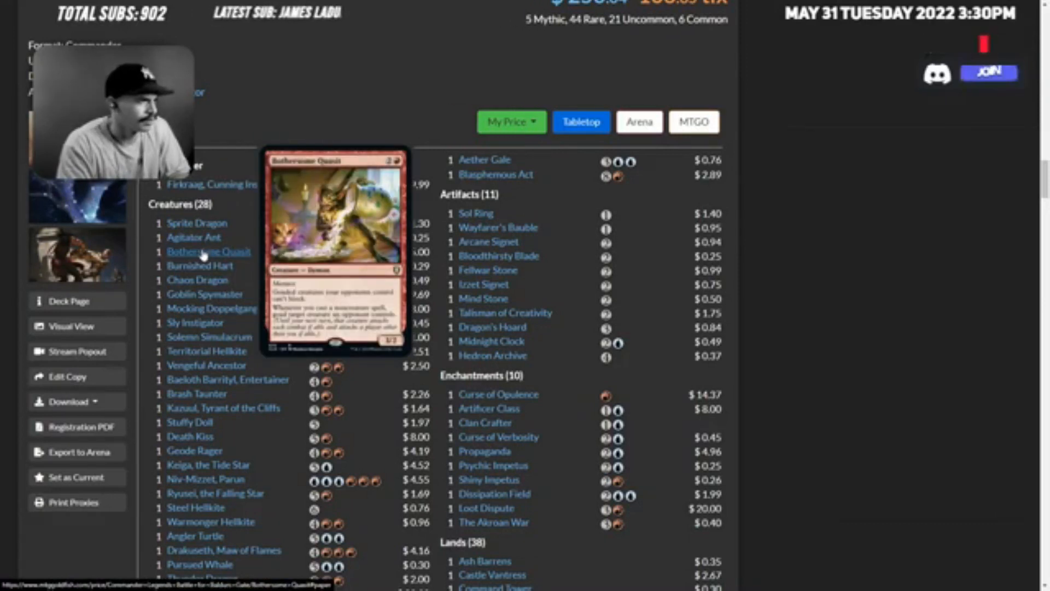
{"action": "left_click", "coordinate": [991, 72]}
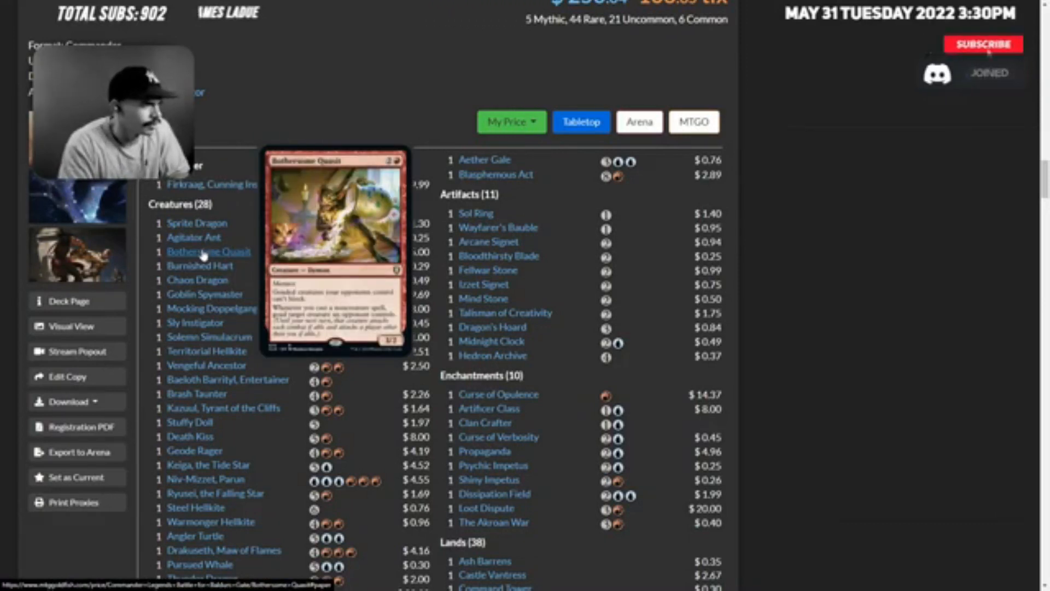
{"action": "left_click", "coordinate": [983, 44]}
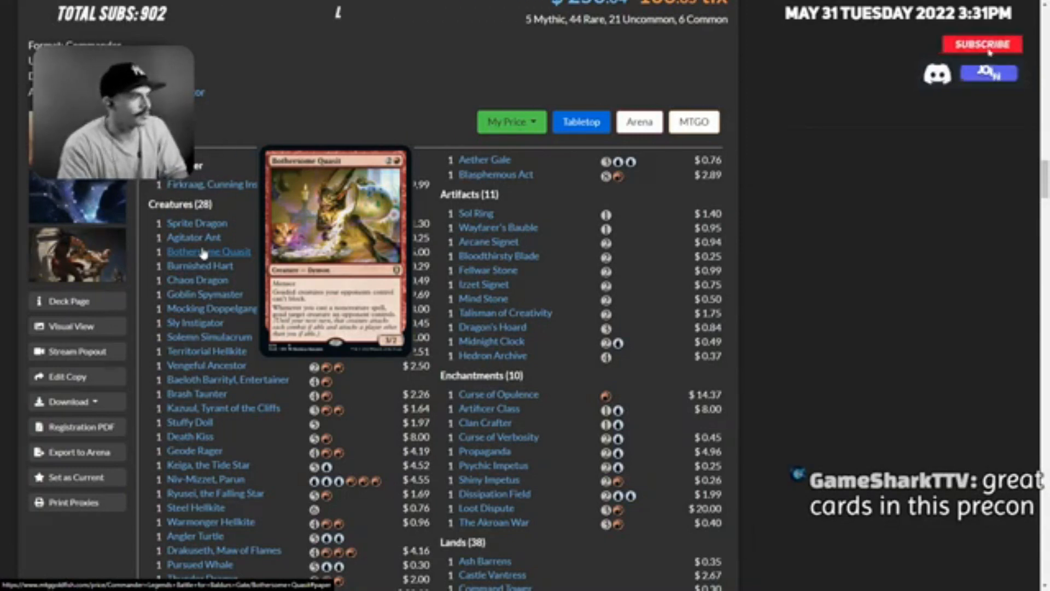
{"action": "left_click", "coordinate": [982, 44]}
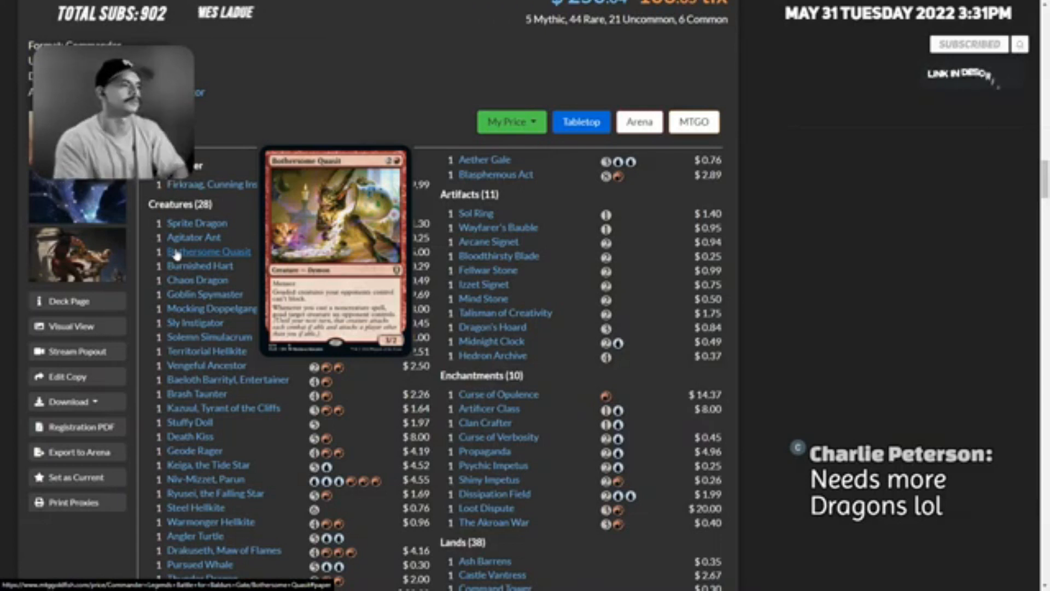
{"action": "mouse_move", "coordinate": [198, 280]}
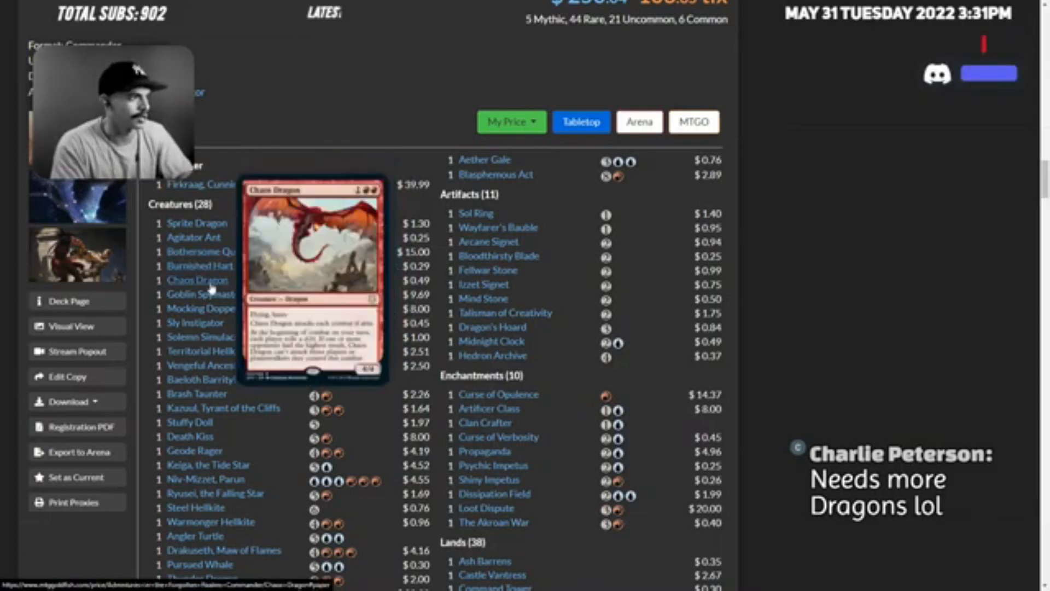
{"action": "mouse_move", "coordinate": [206, 295]}
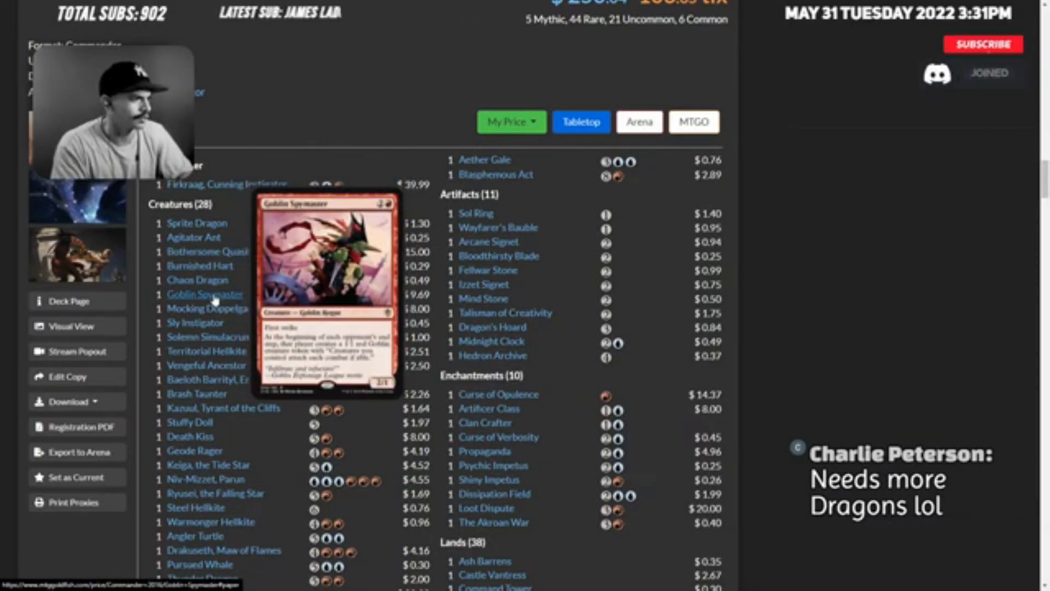
{"action": "mouse_move", "coordinate": [218, 308]}
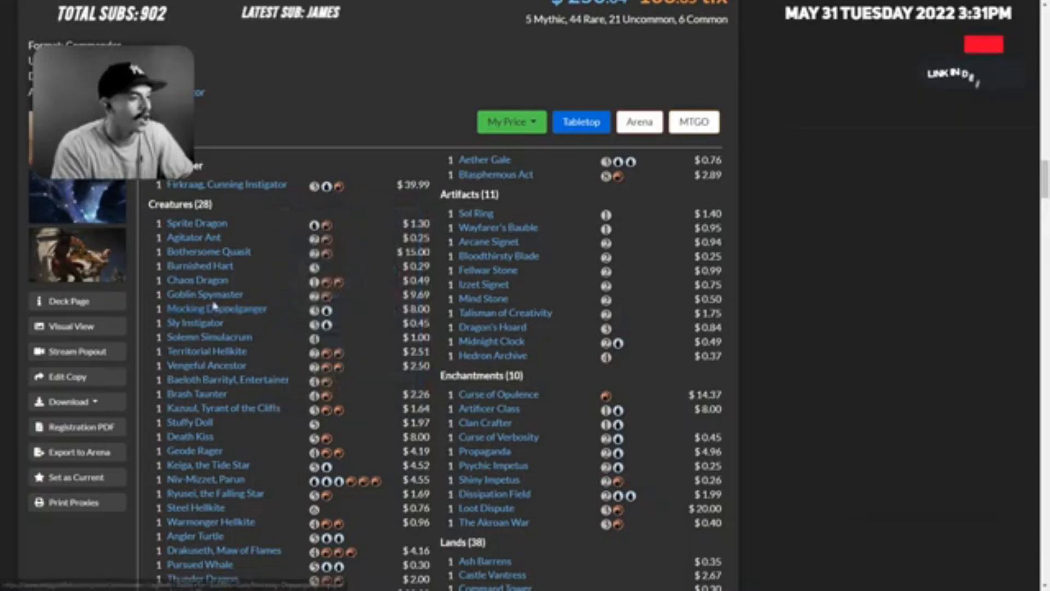
{"action": "mouse_move", "coordinate": [216, 308]}
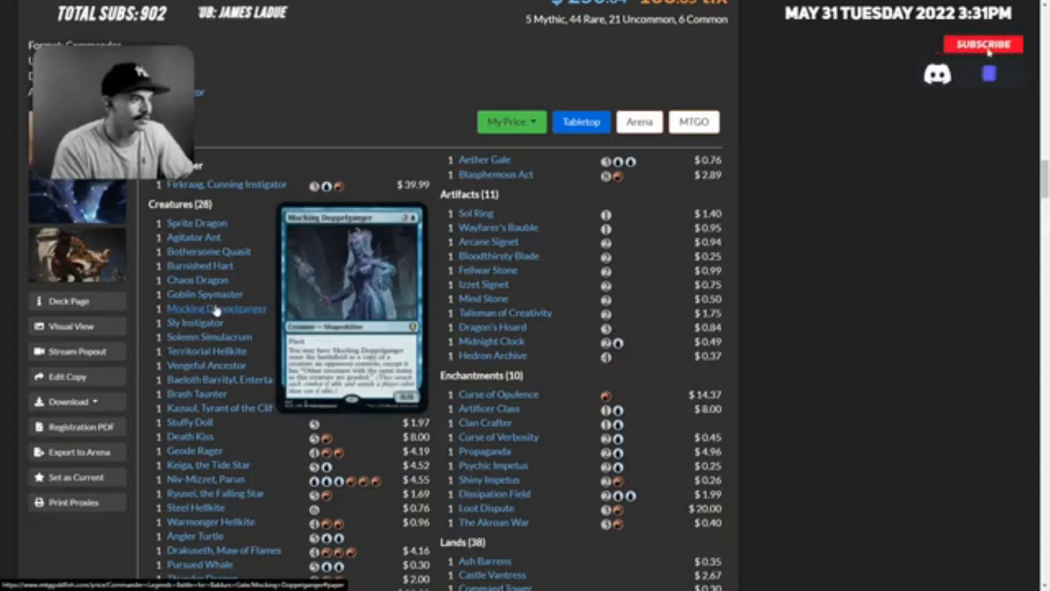
- Preview Mocking Doppelganger, then Baeloth Barrityl, Entertainer in the Creatures list
{"action": "left_click", "coordinate": [984, 44]}
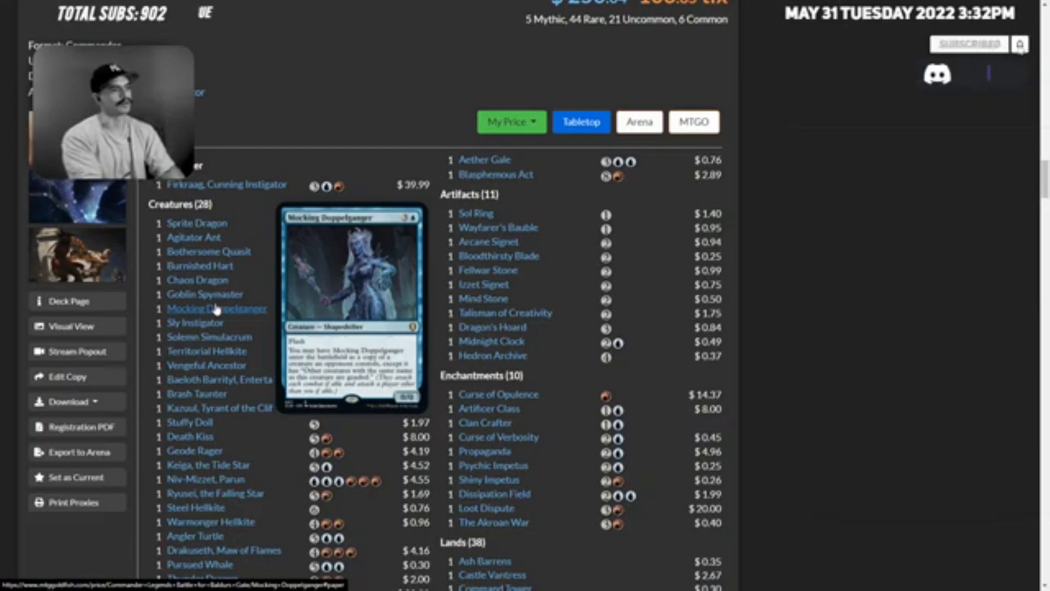
{"action": "mouse_move", "coordinate": [196, 322]}
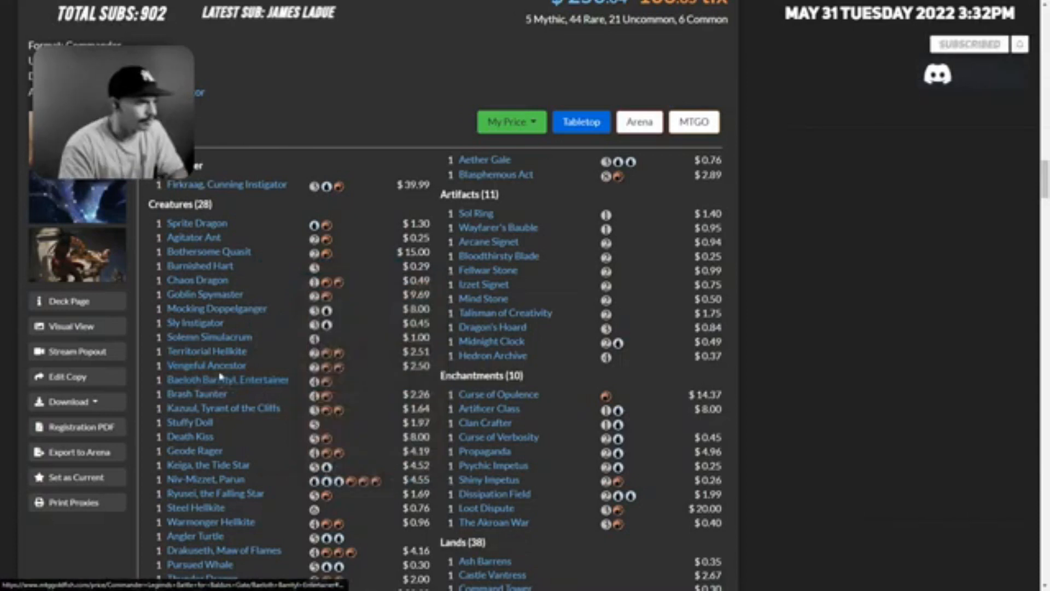
{"action": "mouse_move", "coordinate": [227, 380]}
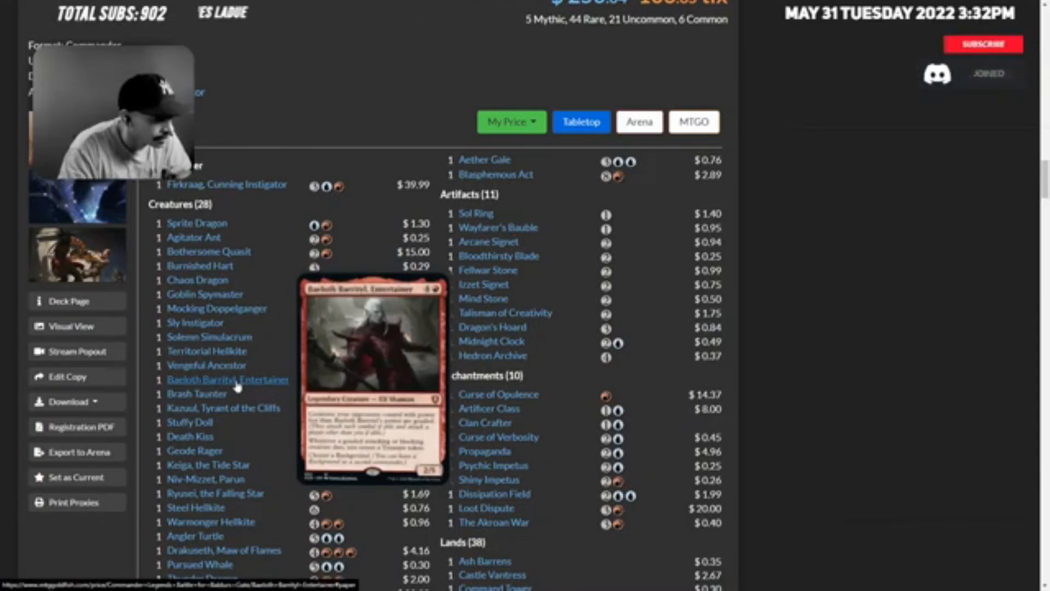
{"action": "left_click", "coordinate": [983, 43]}
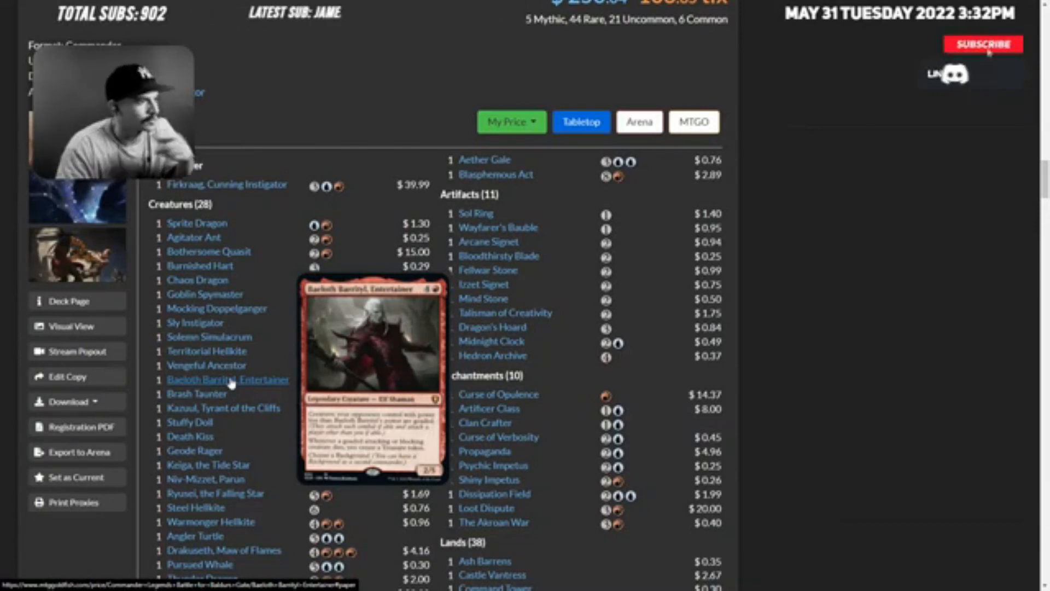
{"action": "mouse_move", "coordinate": [195, 393]}
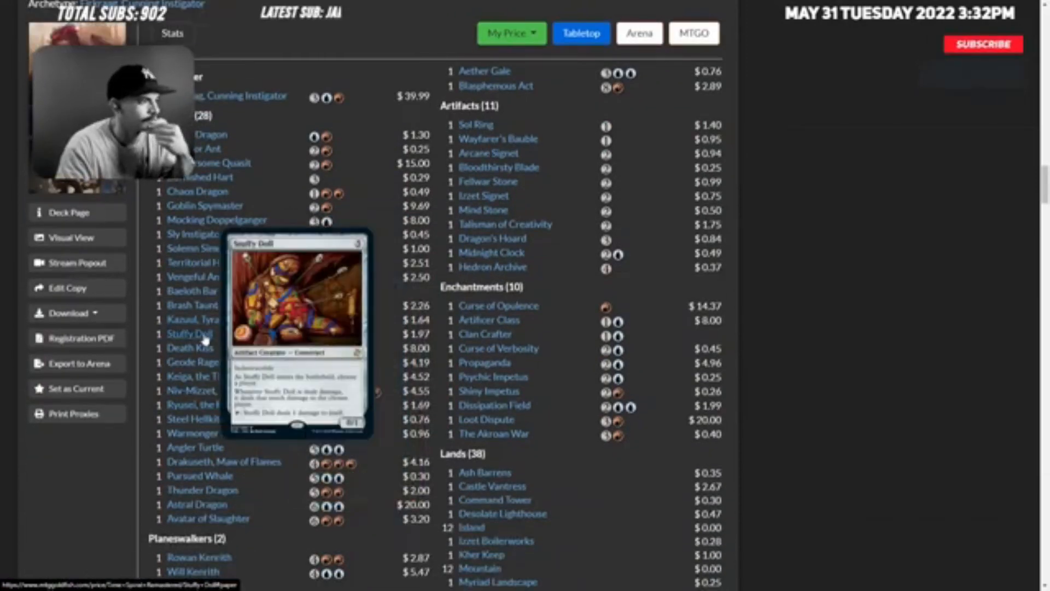
{"action": "mouse_move", "coordinate": [190, 348]}
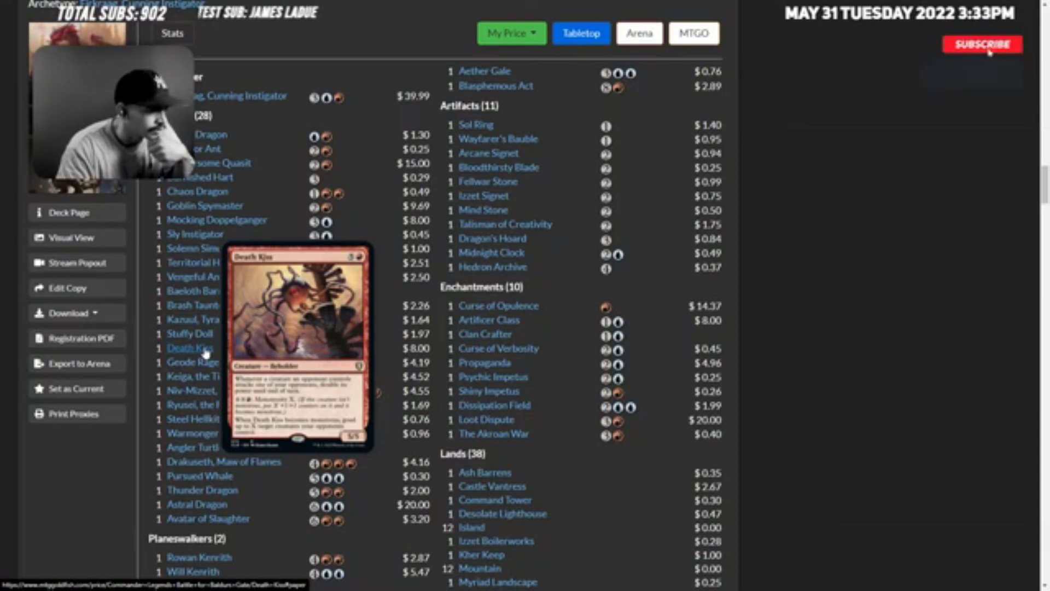
- Preview Death Kiss and Keiga, the Tide Star among the creatures
{"action": "left_click", "coordinate": [982, 44]}
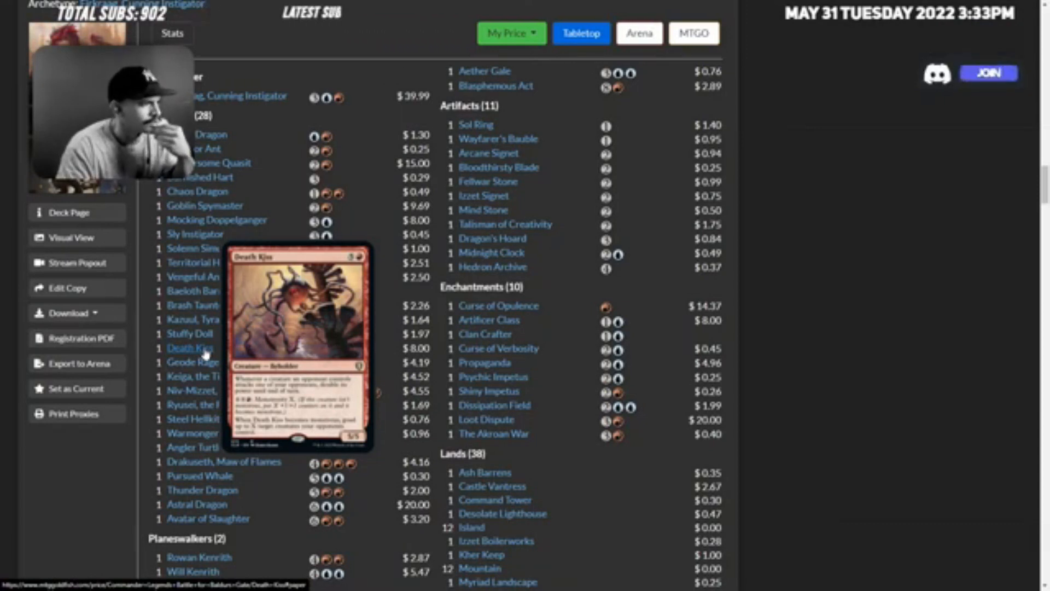
{"action": "mouse_move", "coordinate": [208, 376]}
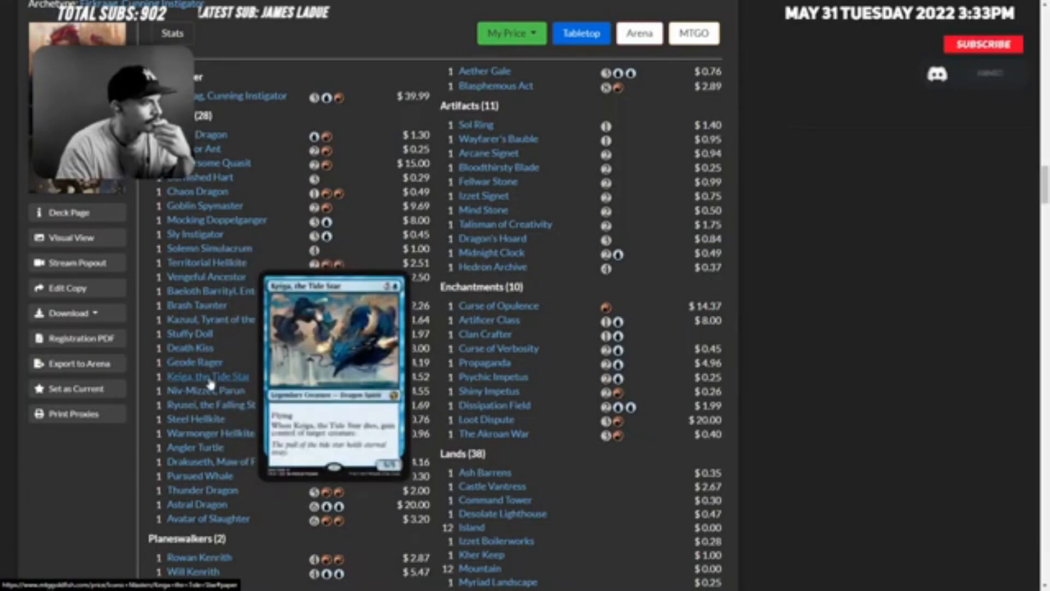
{"action": "left_click", "coordinate": [982, 44]}
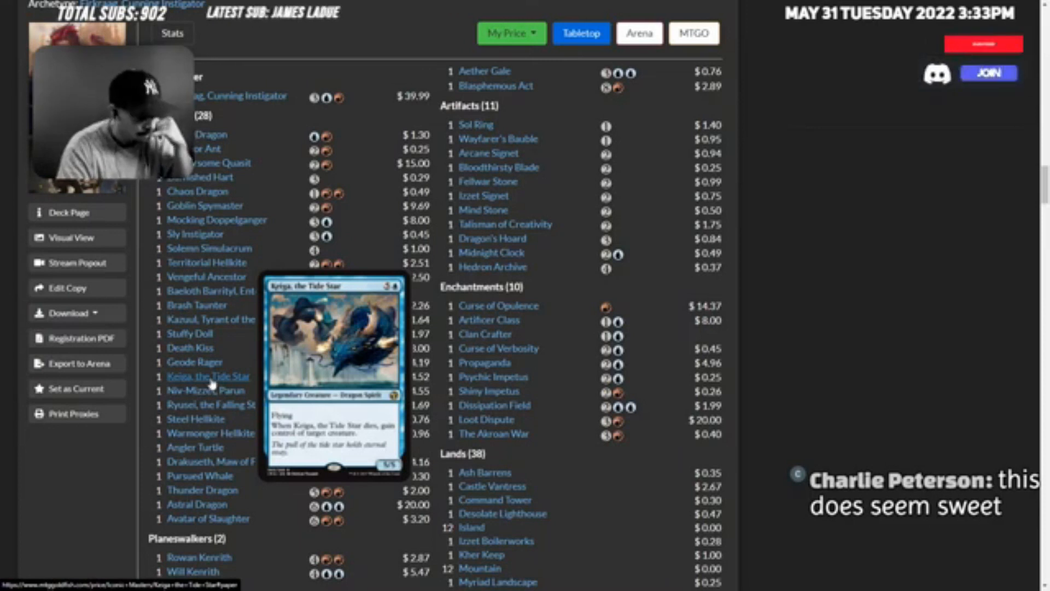
{"action": "left_click", "coordinate": [982, 44]}
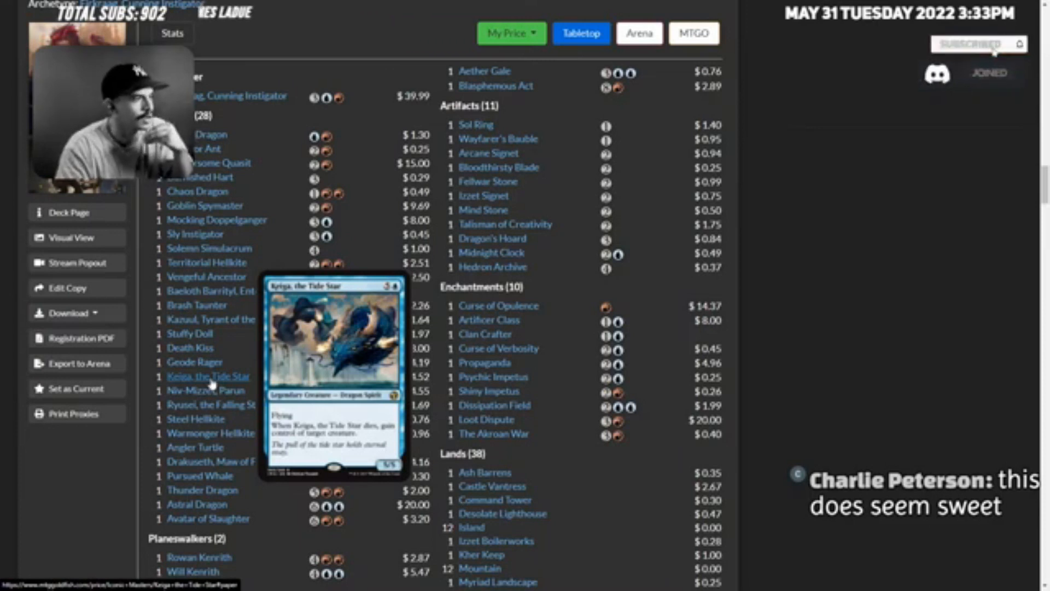
{"action": "mouse_move", "coordinate": [208, 390]}
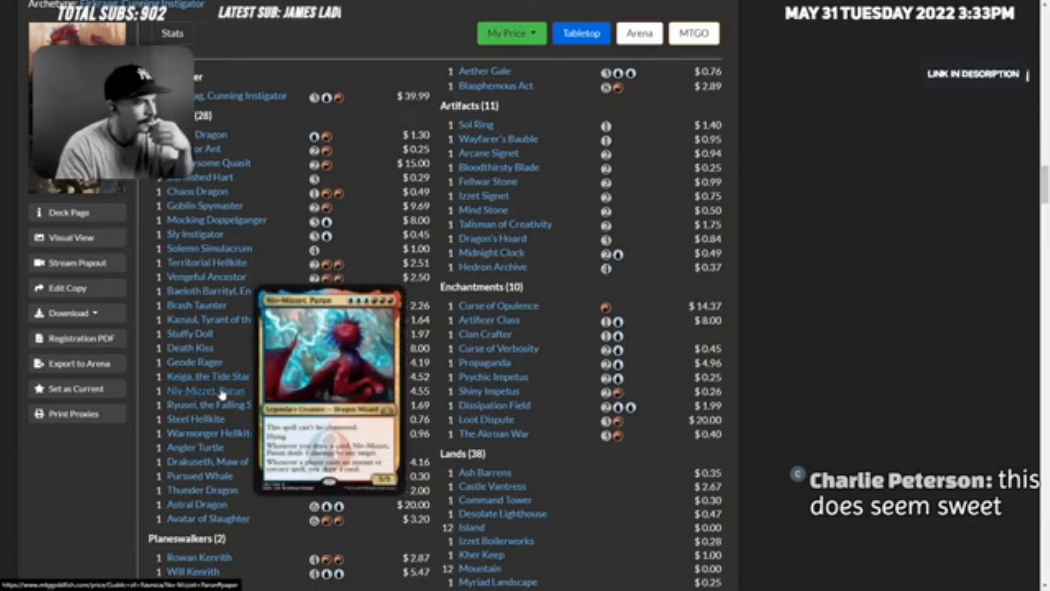
{"action": "mouse_move", "coordinate": [208, 375]}
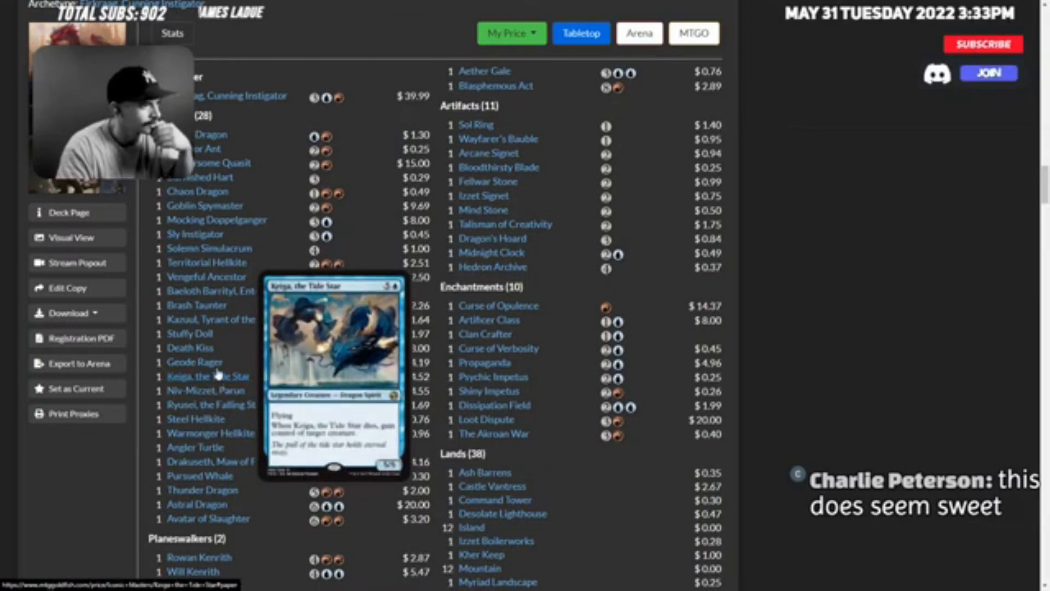
{"action": "mouse_move", "coordinate": [189, 362]}
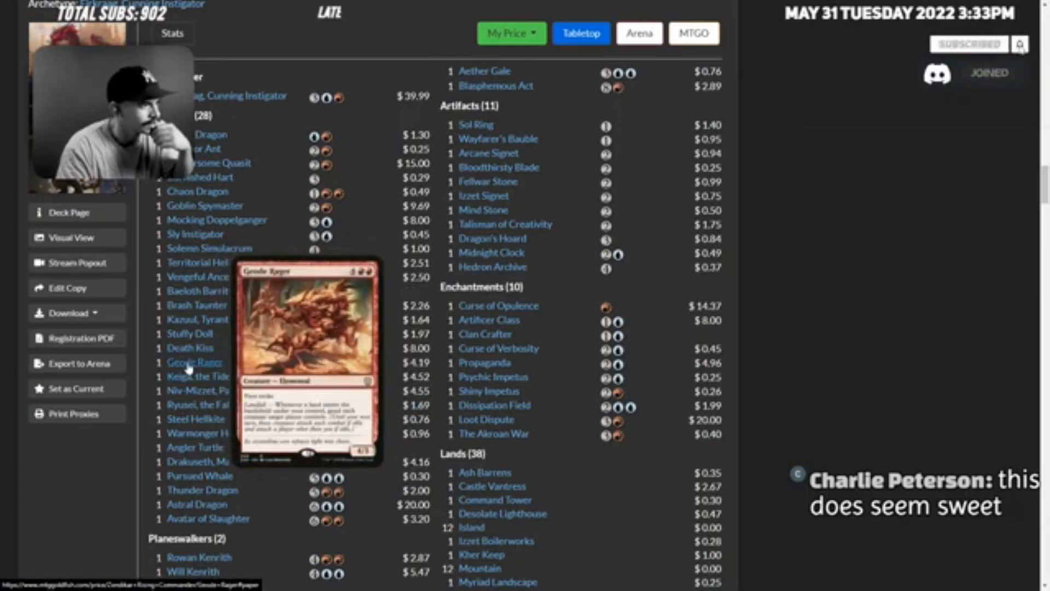
{"action": "mouse_move", "coordinate": [201, 377]}
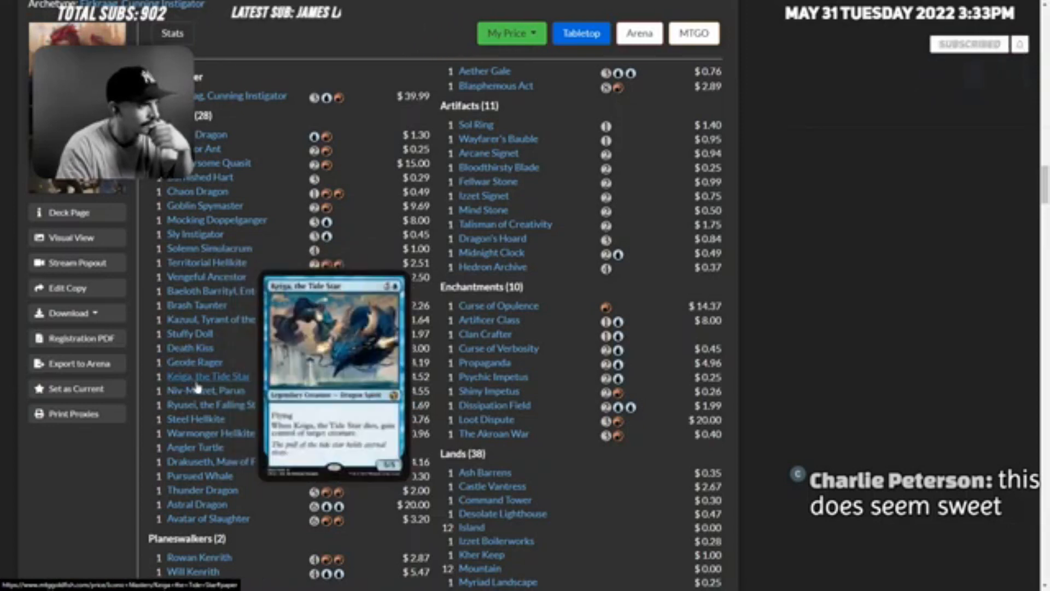
{"action": "mouse_move", "coordinate": [208, 405]}
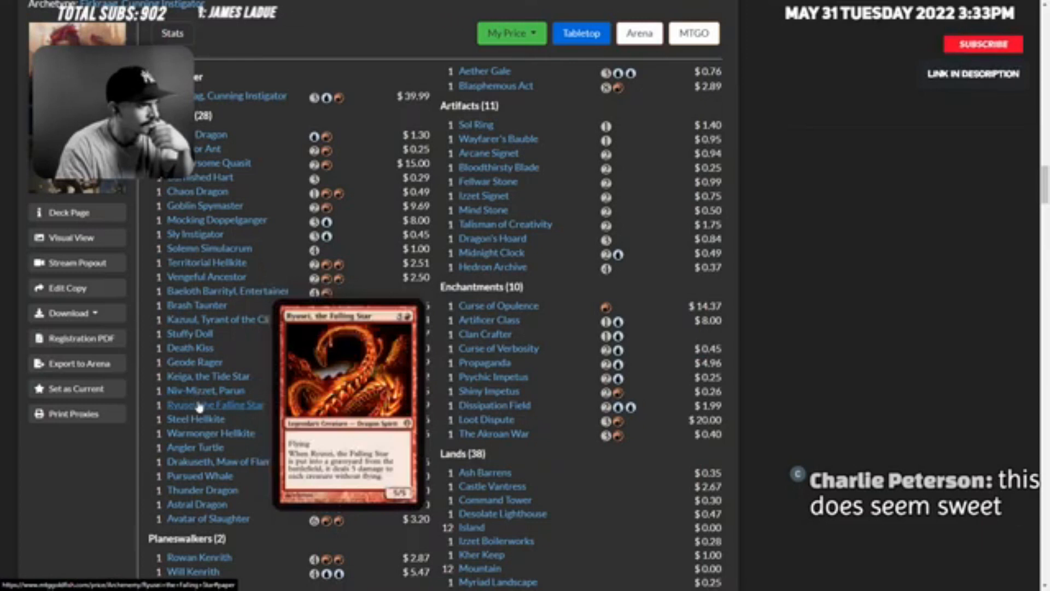
{"action": "mouse_move", "coordinate": [192, 419]}
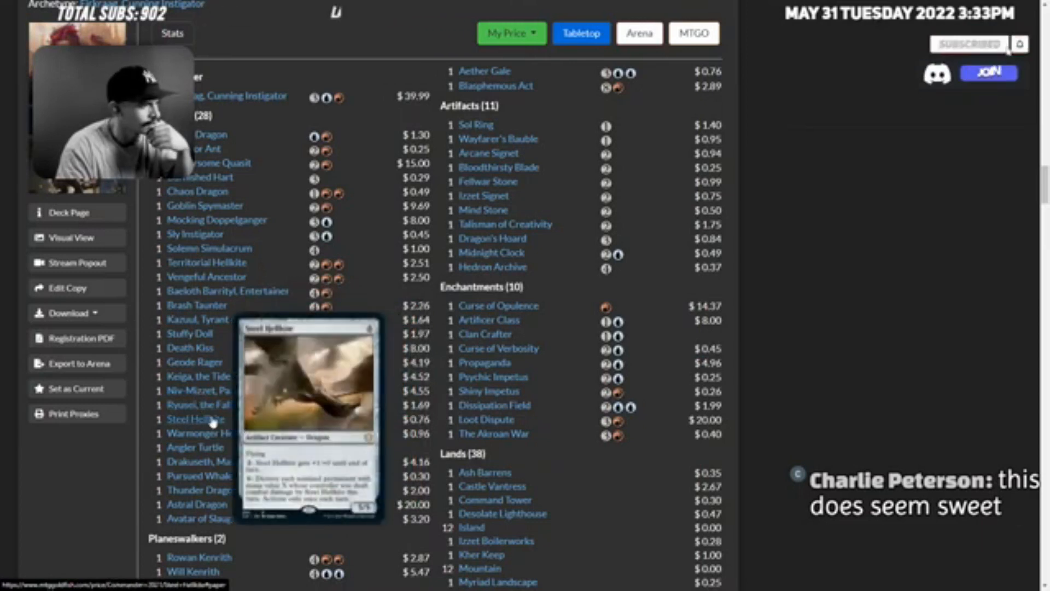
{"action": "mouse_move", "coordinate": [196, 448]}
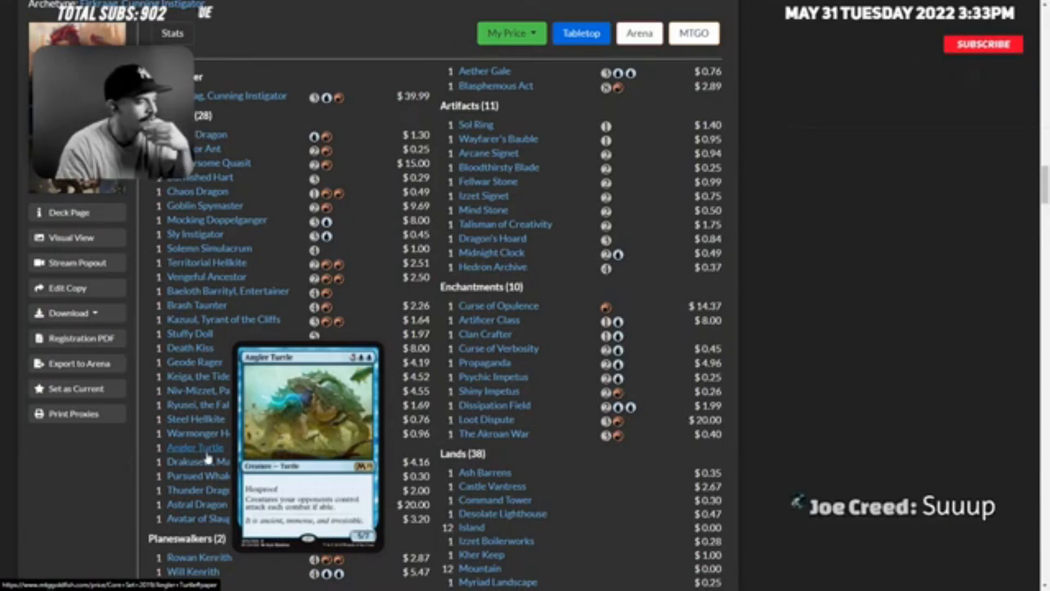
{"action": "mouse_move", "coordinate": [208, 462]}
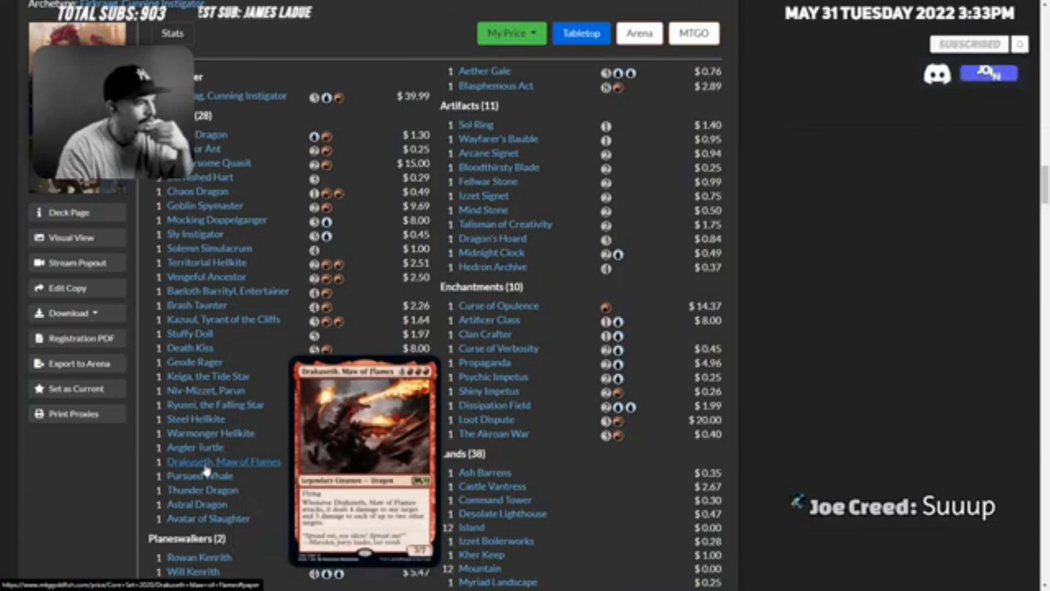
{"action": "mouse_move", "coordinate": [200, 475]}
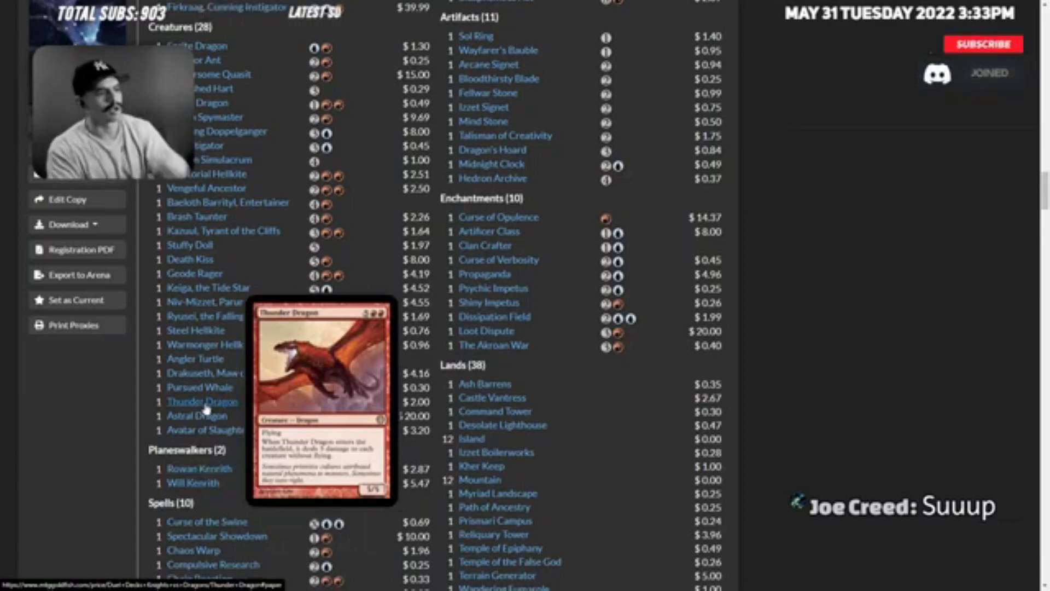
- Preview Astral Dragon, Avatar of Slaughter, Spectacular Showdown and Aether Gale down into the Spells section
{"action": "left_click", "coordinate": [983, 44]}
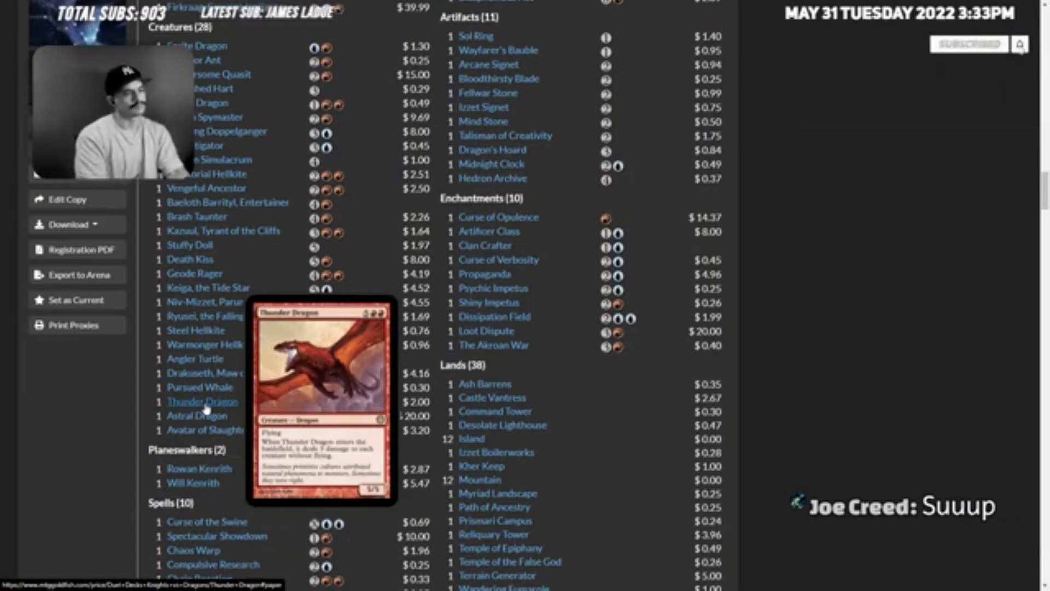
{"action": "mouse_move", "coordinate": [201, 415]}
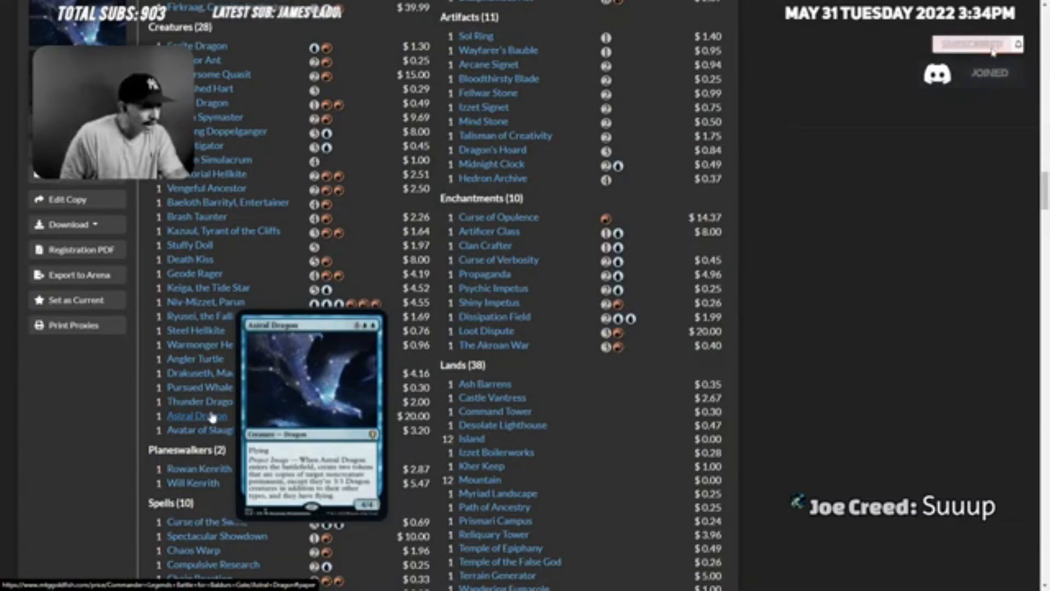
{"action": "left_click", "coordinate": [974, 44]}
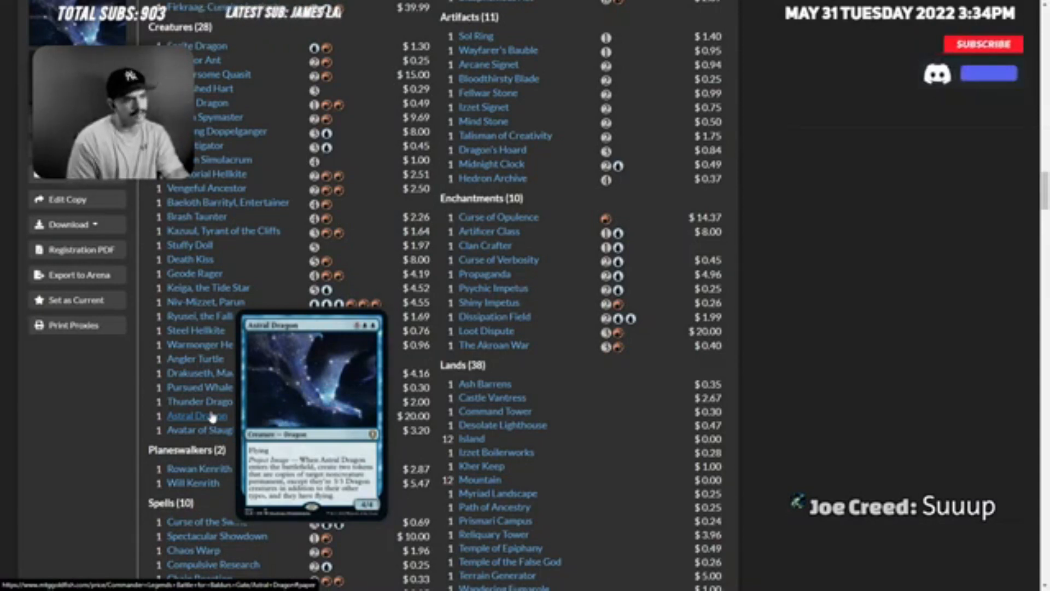
{"action": "left_click", "coordinate": [982, 44]}
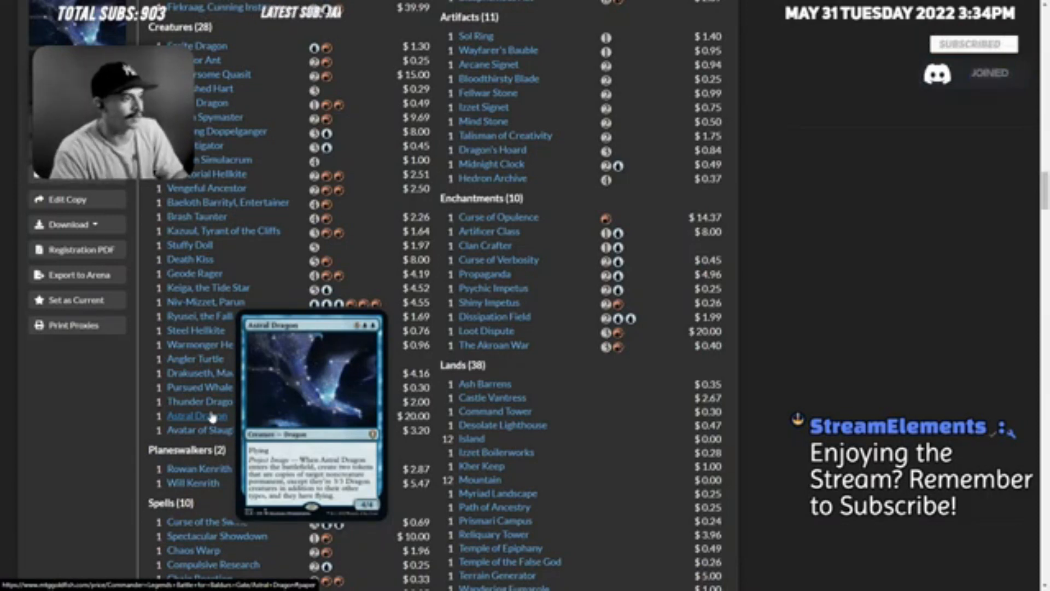
{"action": "mouse_move", "coordinate": [208, 429]}
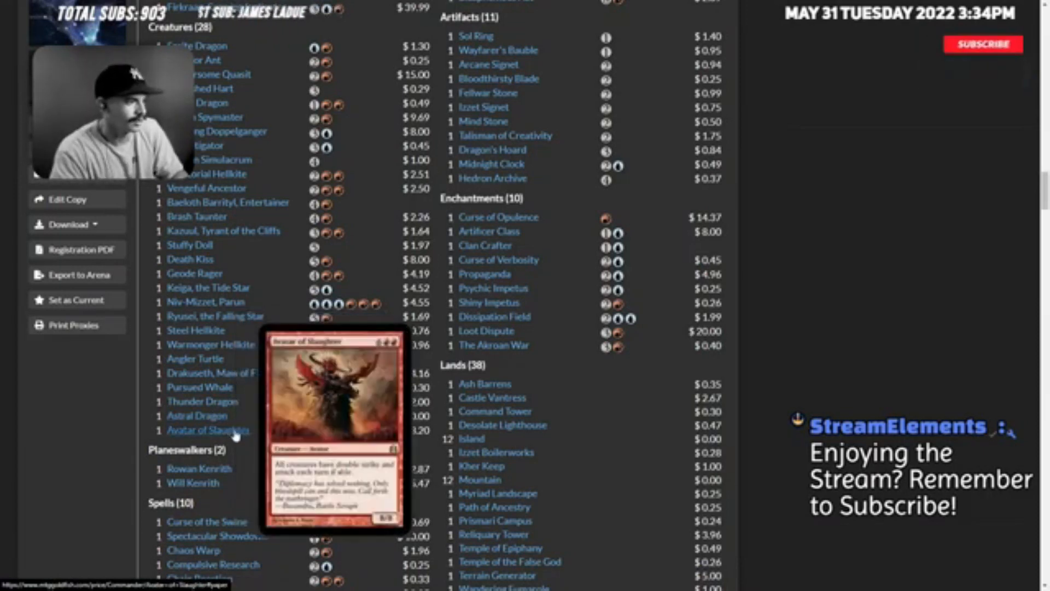
{"action": "left_click", "coordinate": [983, 43]}
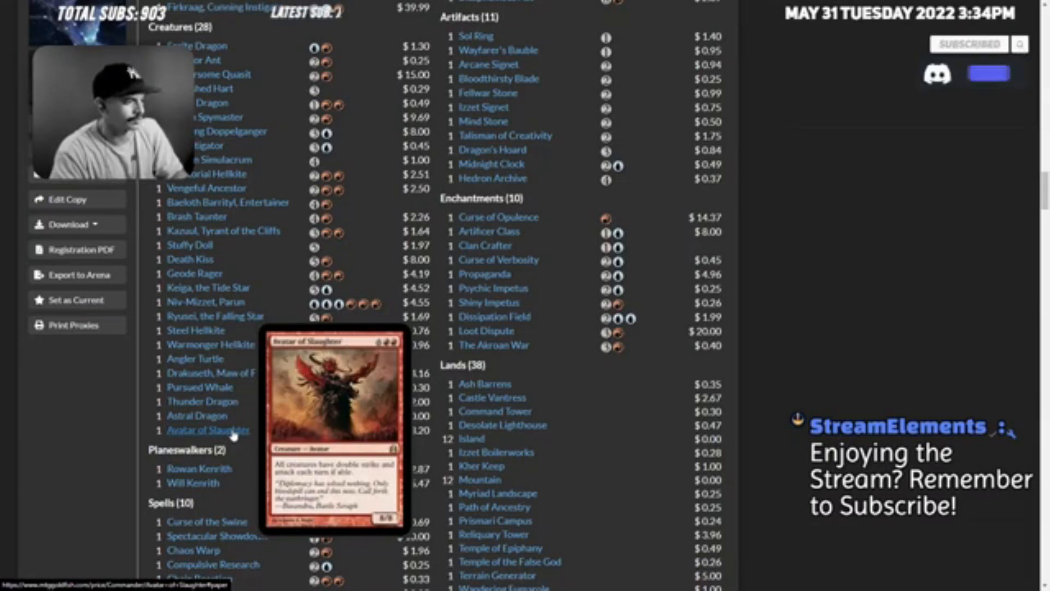
{"action": "scroll", "scroll_direction": "down", "scroll_amount": 3}
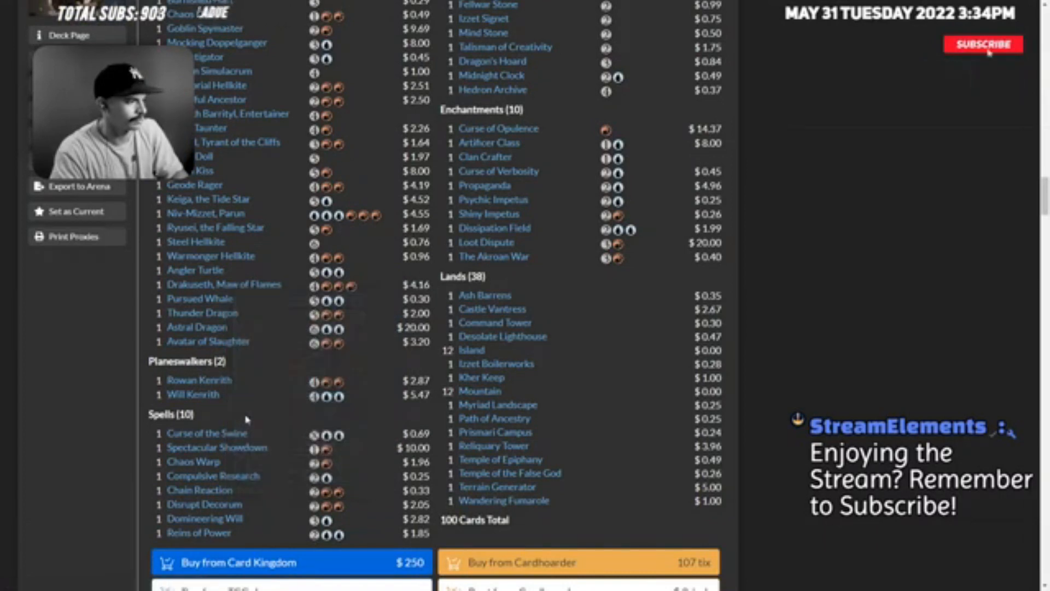
{"action": "mouse_move", "coordinate": [216, 447]}
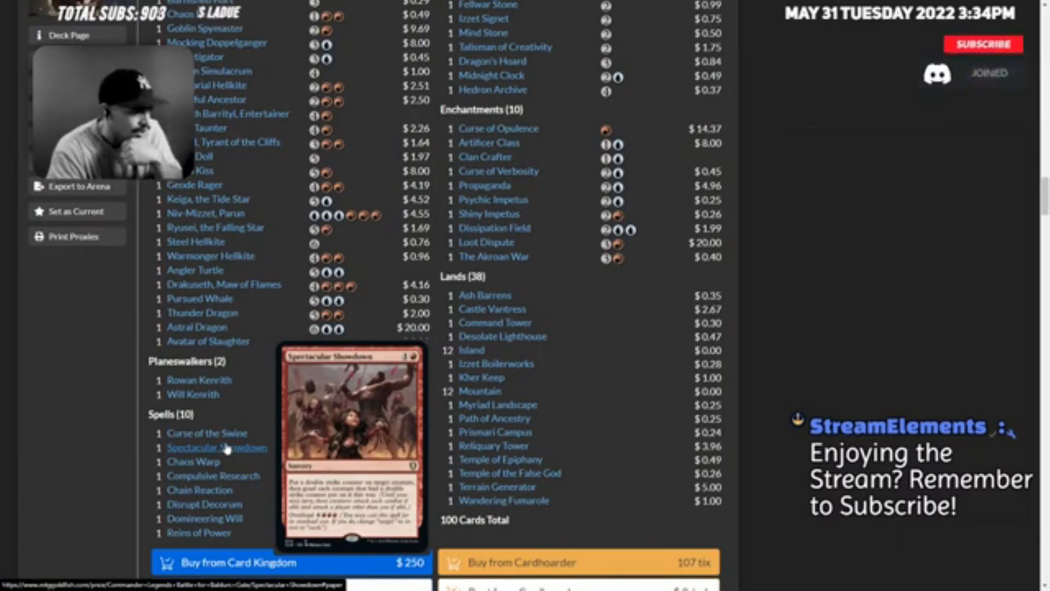
{"action": "left_click", "coordinate": [982, 44]}
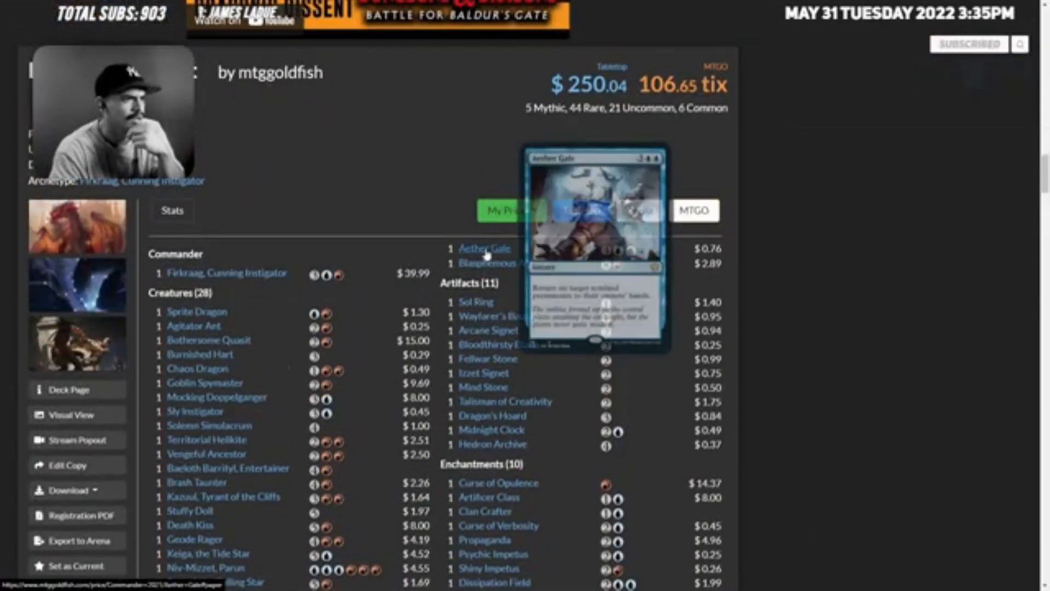
- Preview Sol Ring, Curse of Opulence and Clan Crafter in the artifacts and enchantments
{"action": "scroll", "scroll_direction": "down", "scroll_amount": 3}
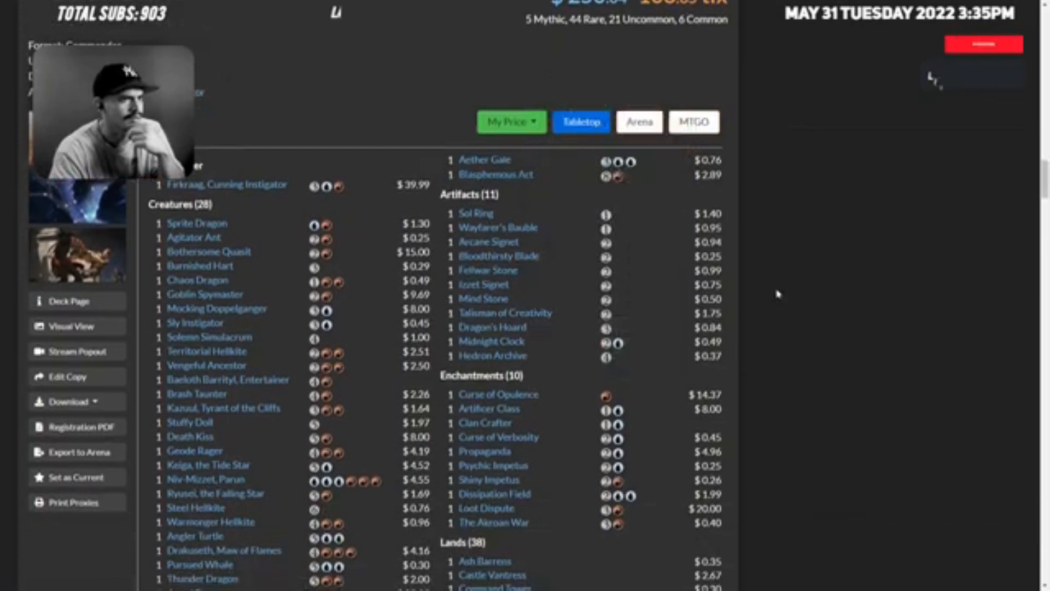
{"action": "mouse_move", "coordinate": [476, 213]}
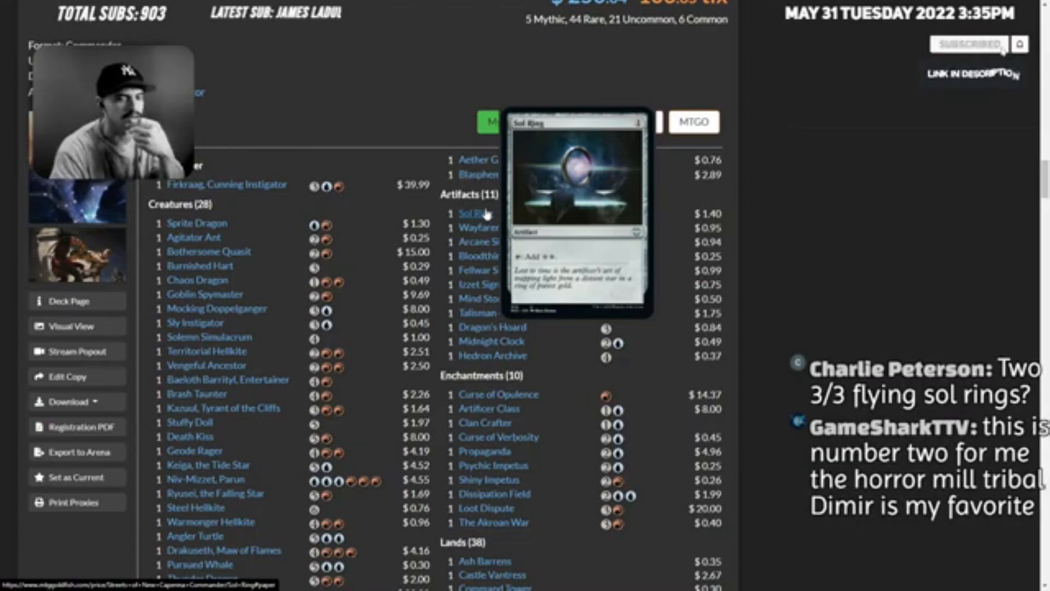
{"action": "mouse_move", "coordinate": [489, 228]}
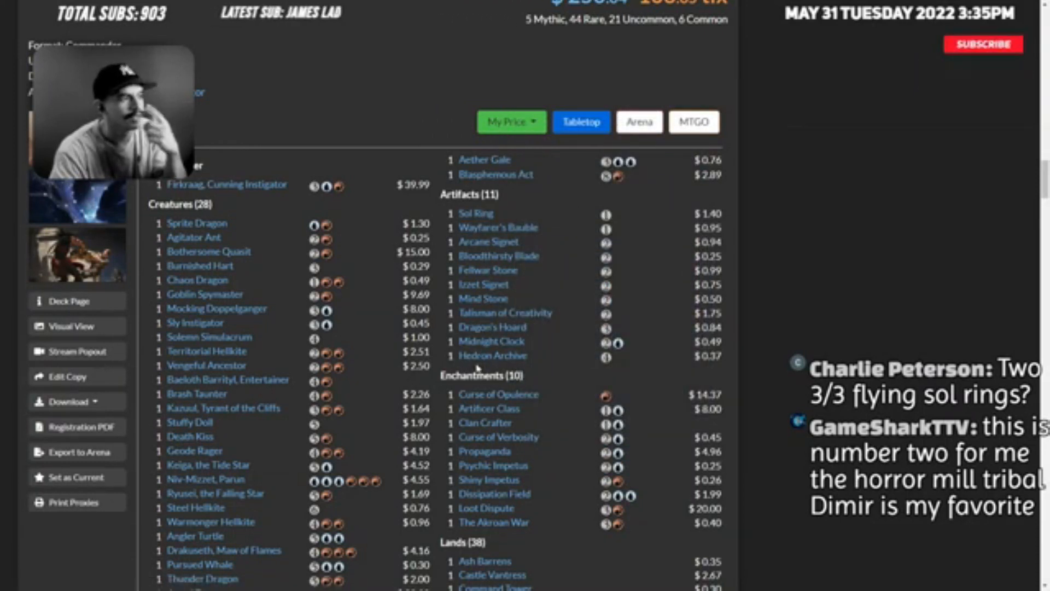
{"action": "mouse_move", "coordinate": [491, 356]}
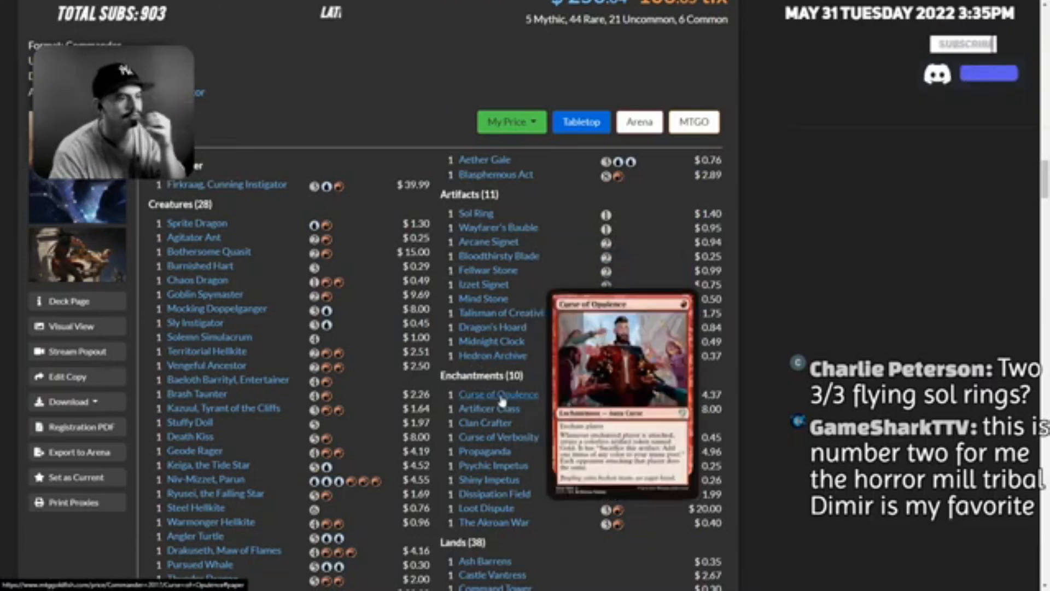
{"action": "mouse_move", "coordinate": [487, 408]}
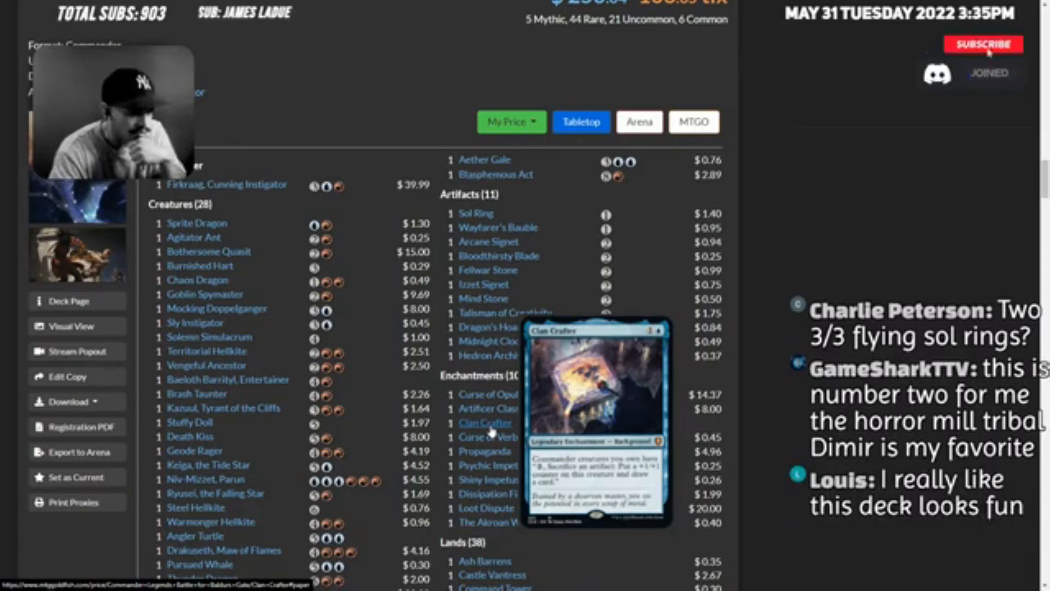
{"action": "left_click", "coordinate": [982, 44]}
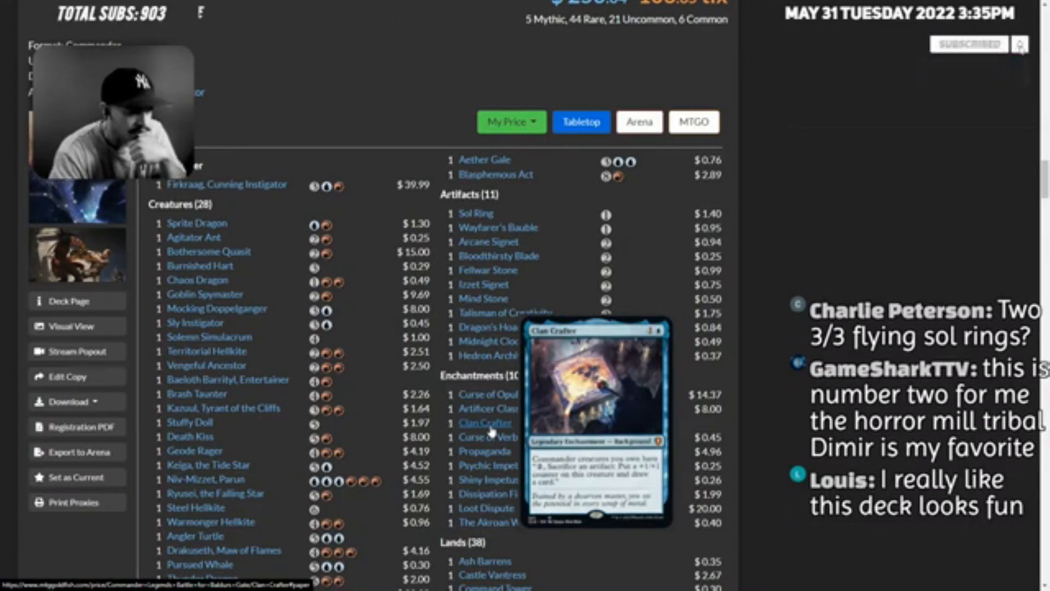
{"action": "mouse_move", "coordinate": [485, 452]}
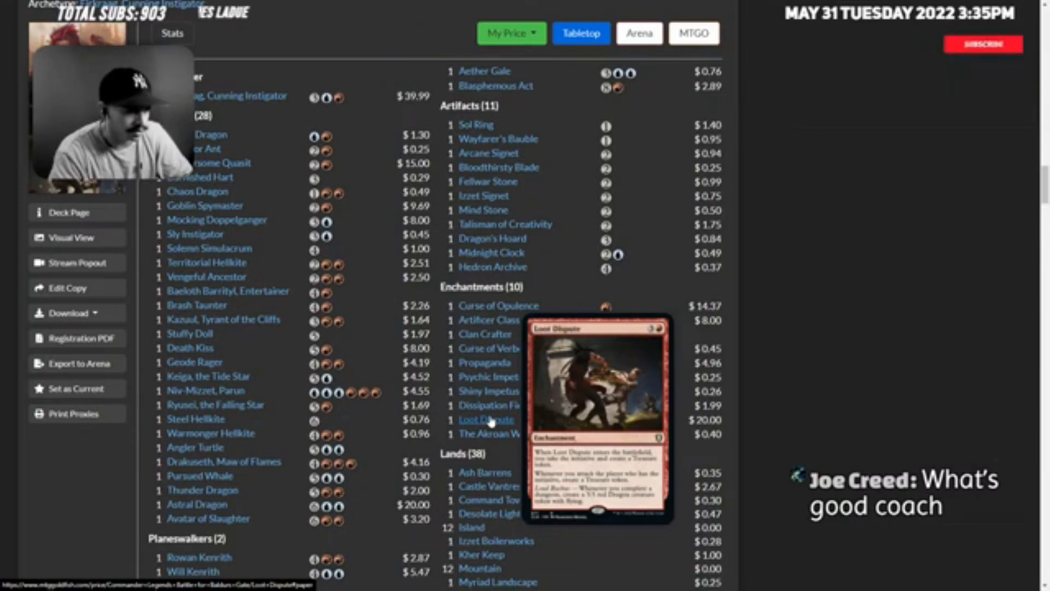
{"action": "left_click", "coordinate": [982, 43]}
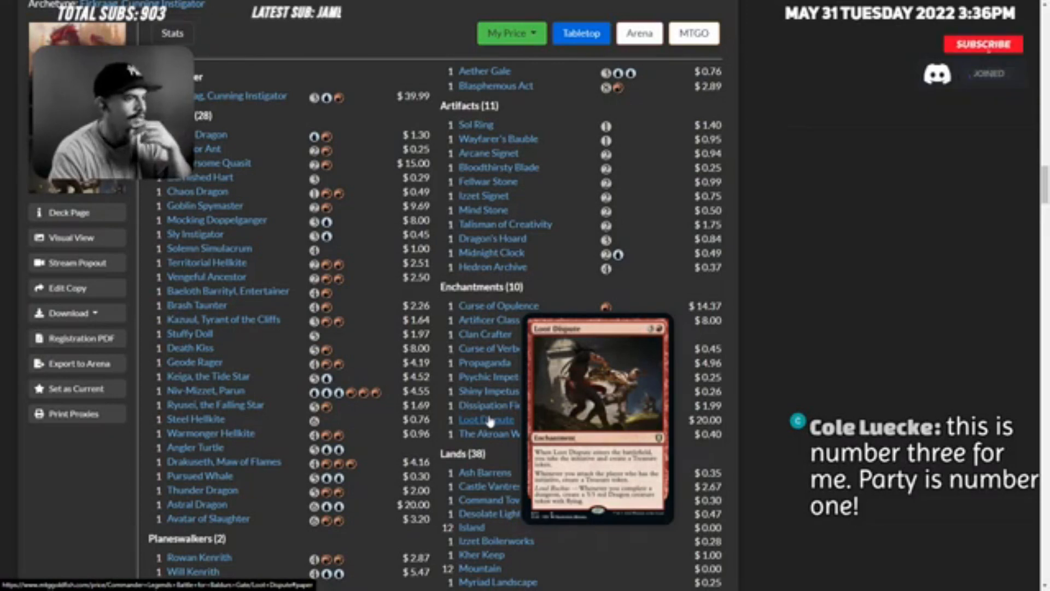
{"action": "left_click", "coordinate": [982, 44]}
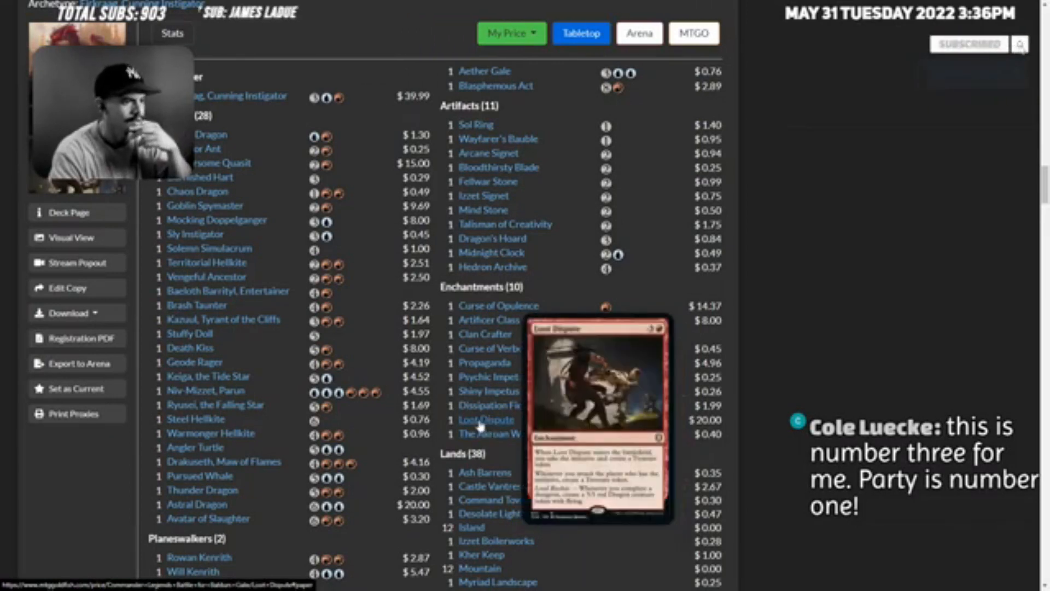
{"action": "right_click", "coordinate": [486, 421]}
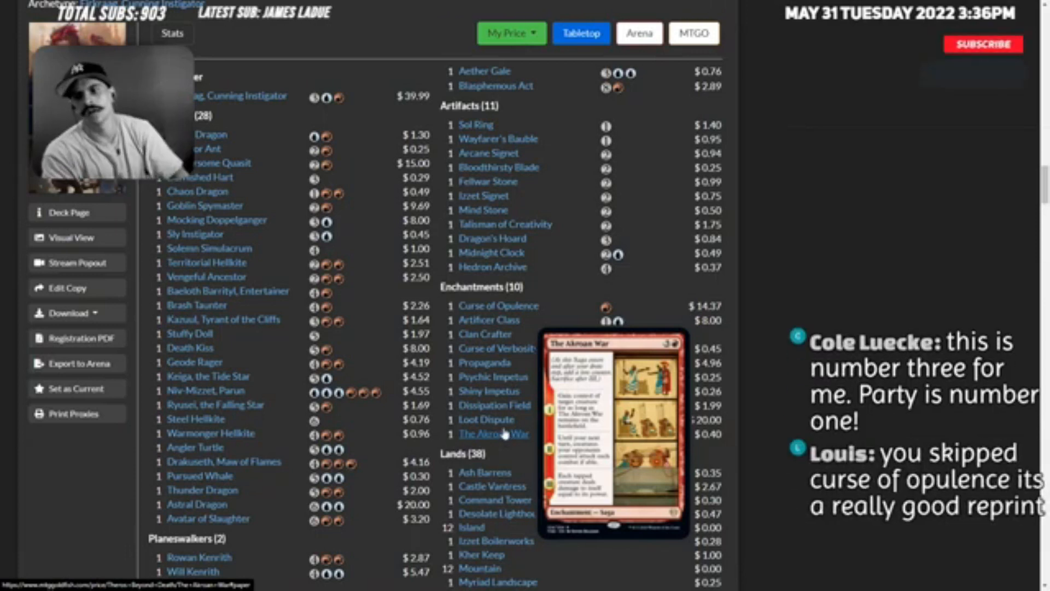
{"action": "left_click", "coordinate": [984, 44]}
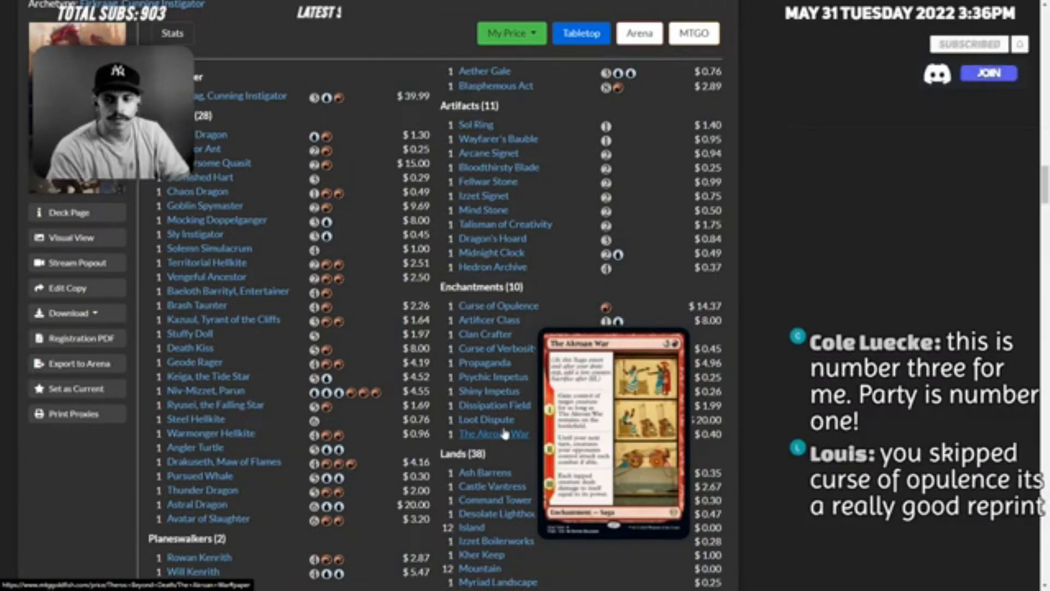
{"action": "mouse_move", "coordinate": [541, 356]}
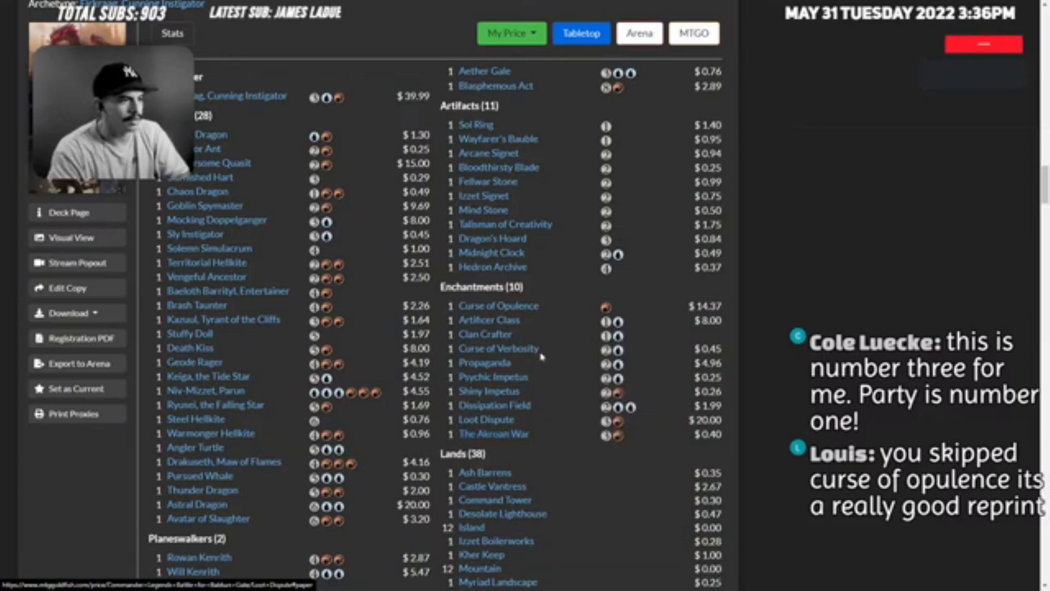
{"action": "mouse_move", "coordinate": [499, 305]}
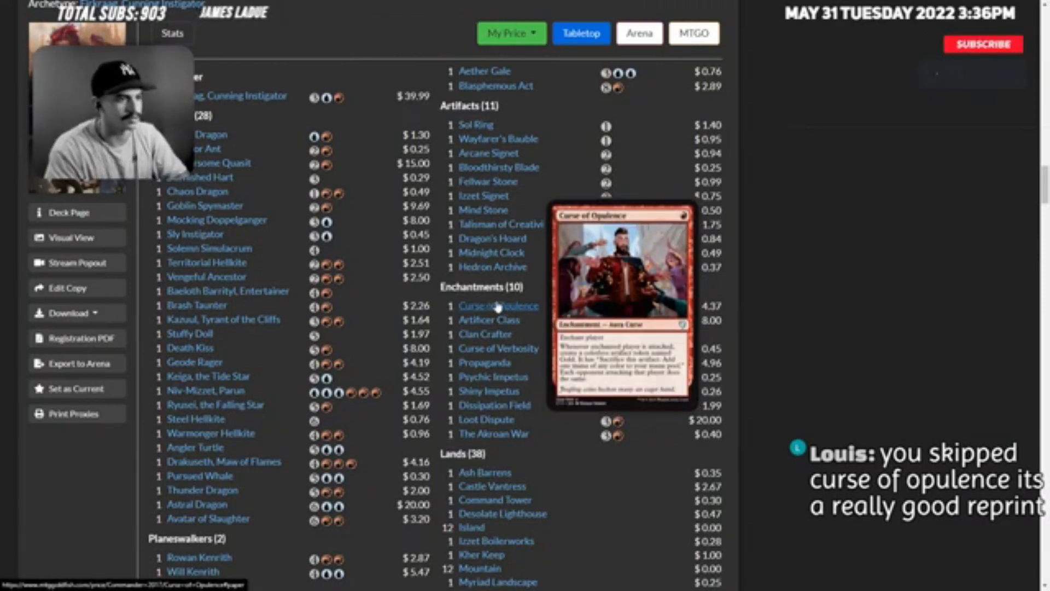
{"action": "left_click", "coordinate": [983, 44]}
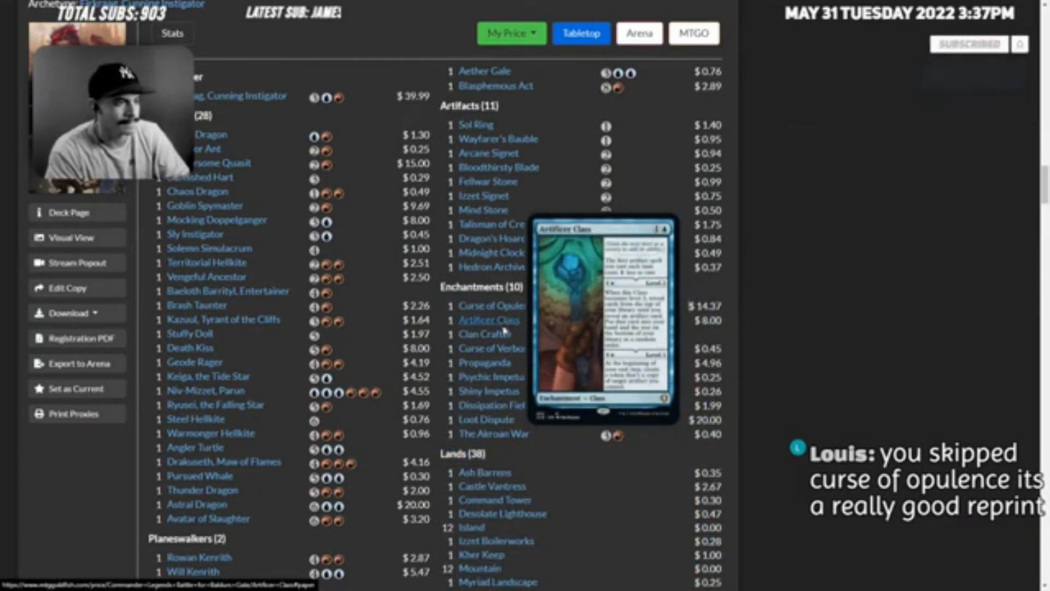
{"action": "mouse_move", "coordinate": [495, 434]}
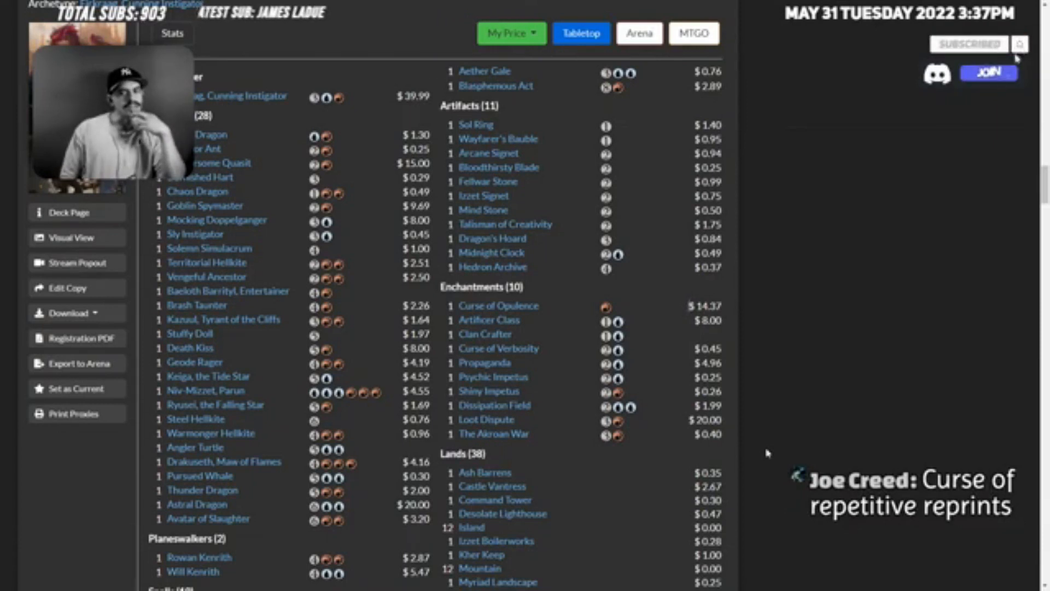
{"action": "left_click", "coordinate": [989, 73]}
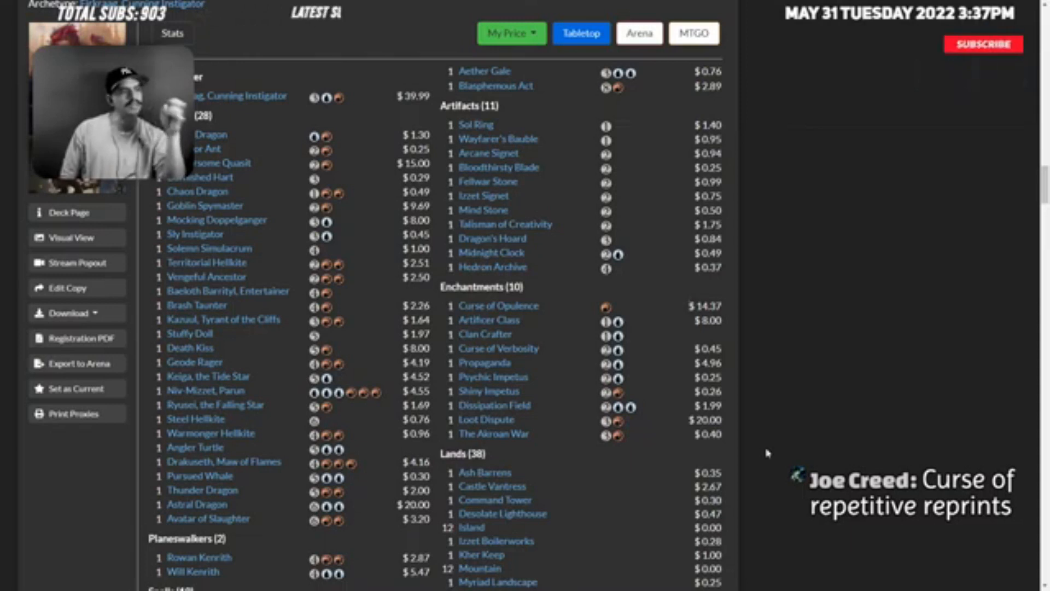
{"action": "left_click", "coordinate": [984, 43]}
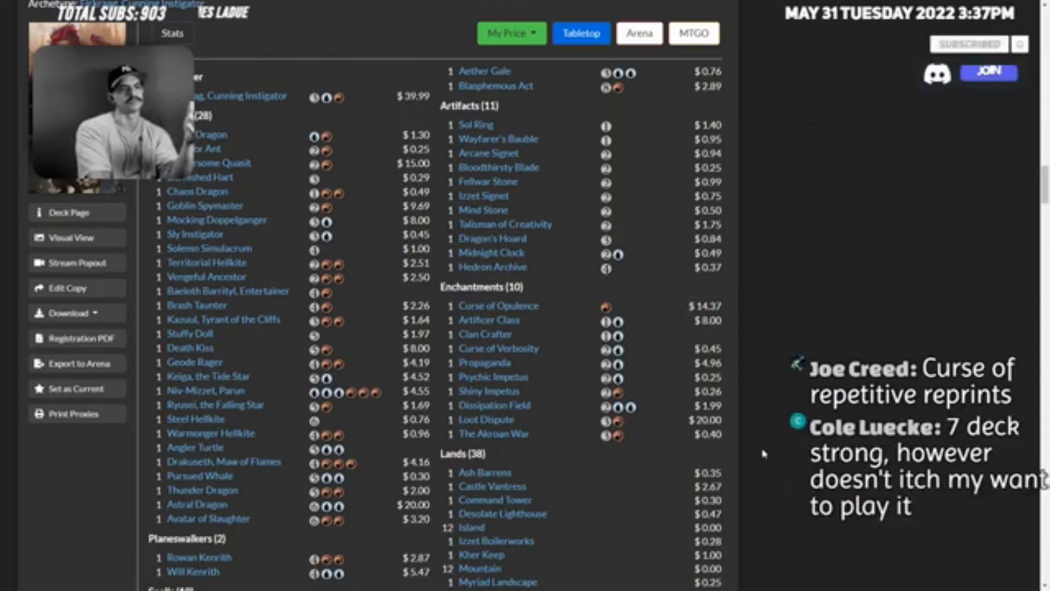
{"action": "left_click", "coordinate": [989, 73]}
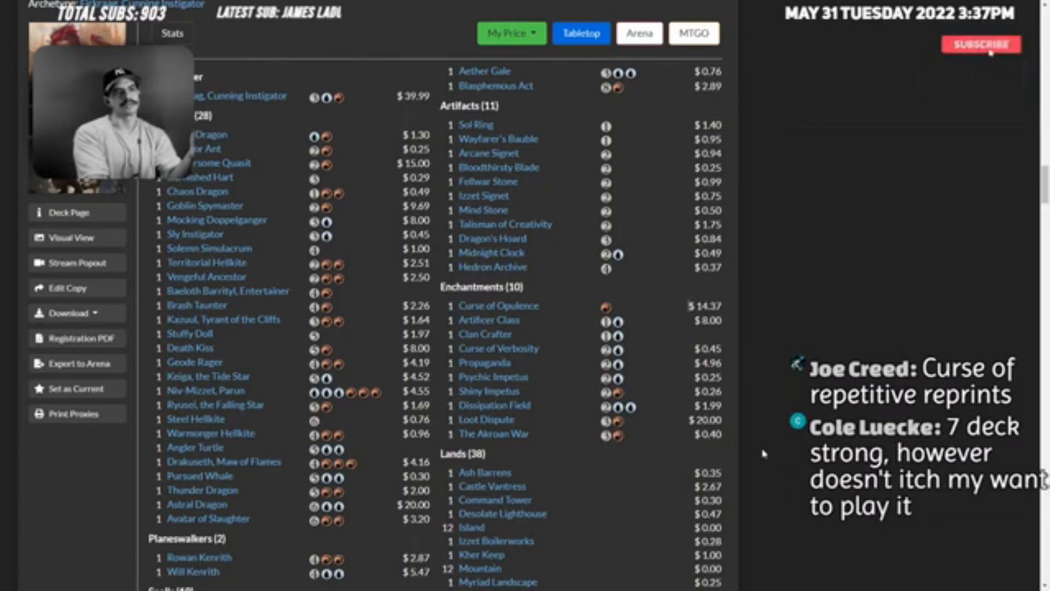
{"action": "left_click", "coordinate": [982, 43]}
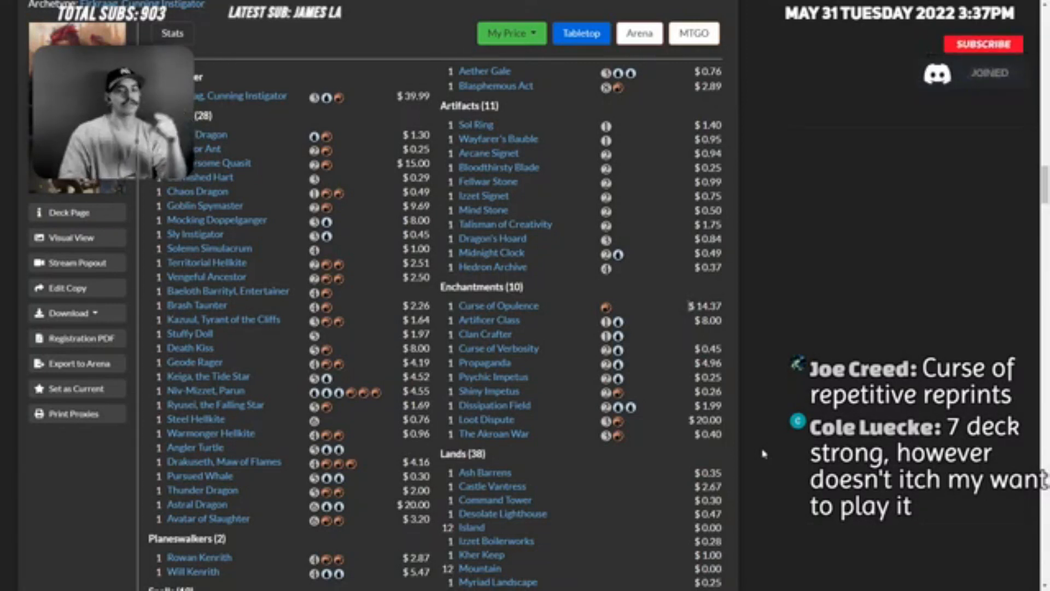
{"action": "left_click", "coordinate": [982, 43]}
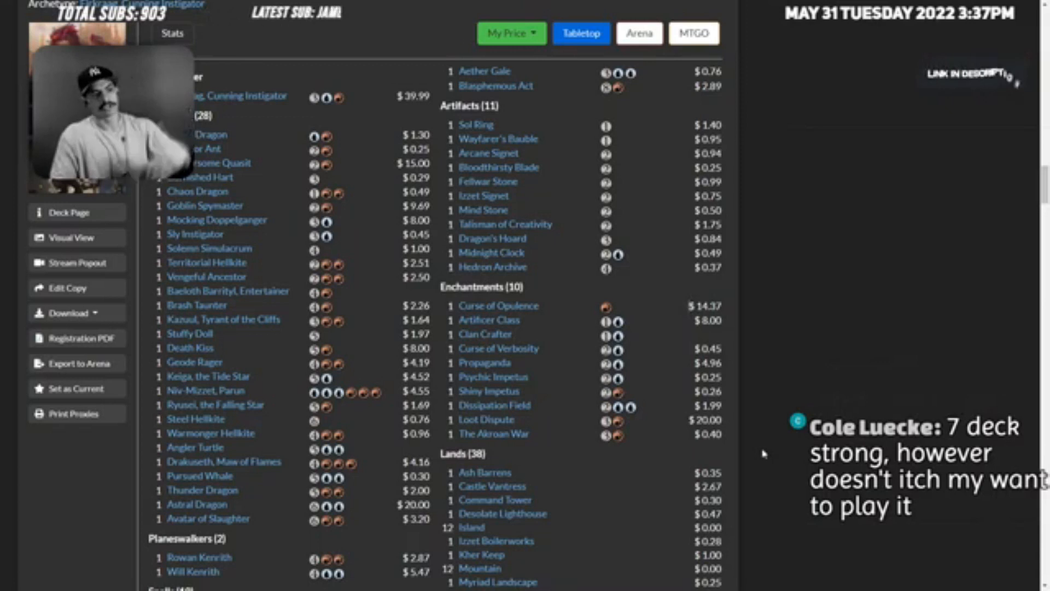
- Preview the Spells cards from Spectacular Showdown through Domineering Will, Reins of Power and Chaos Warp
{"action": "scroll", "scroll_direction": "down", "scroll_amount": 3}
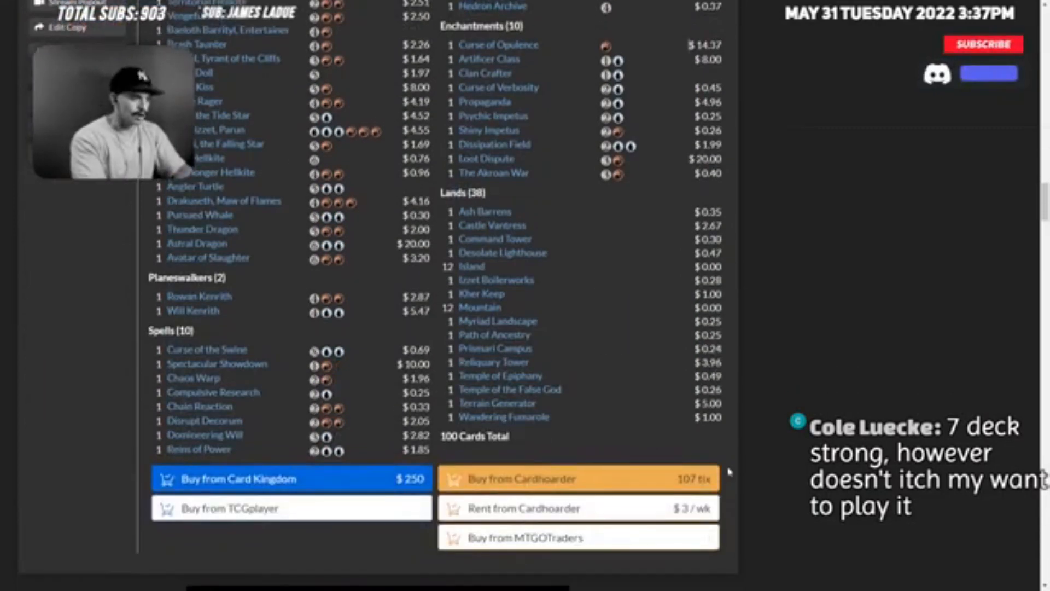
{"action": "mouse_move", "coordinate": [216, 363]}
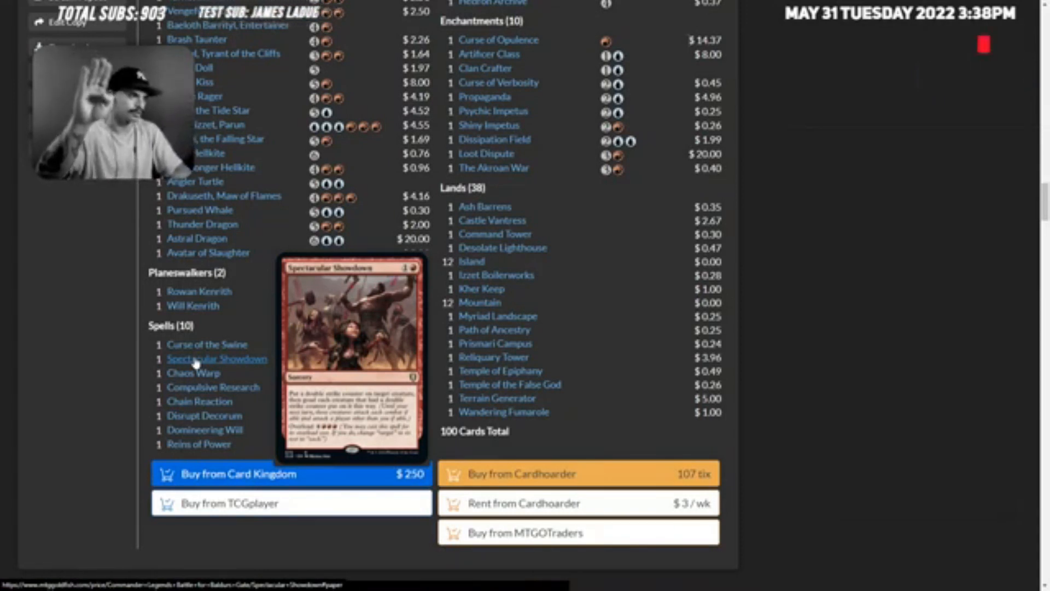
{"action": "mouse_move", "coordinate": [203, 416]}
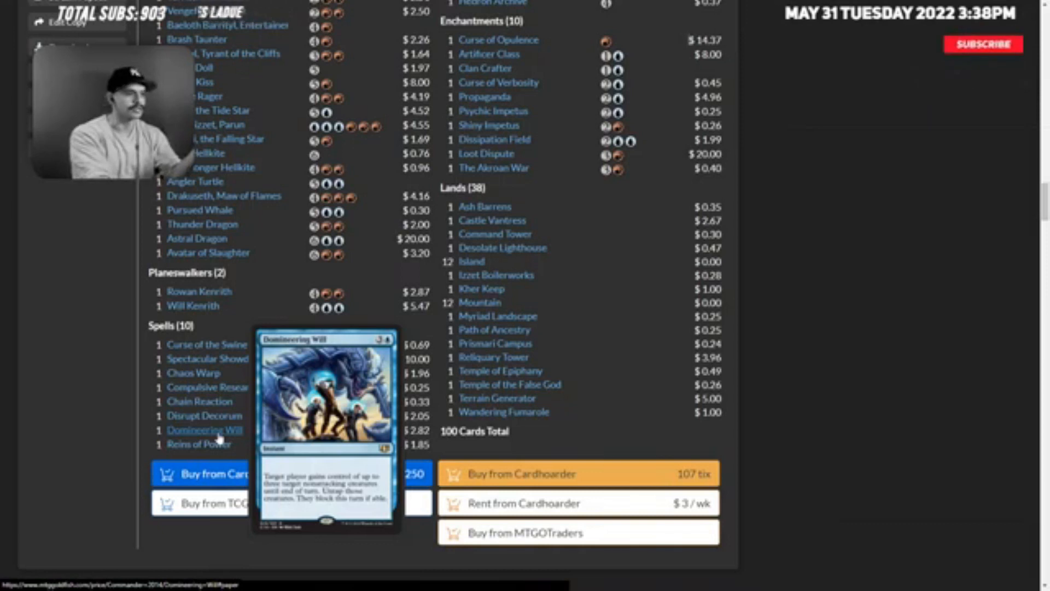
{"action": "mouse_move", "coordinate": [199, 443]}
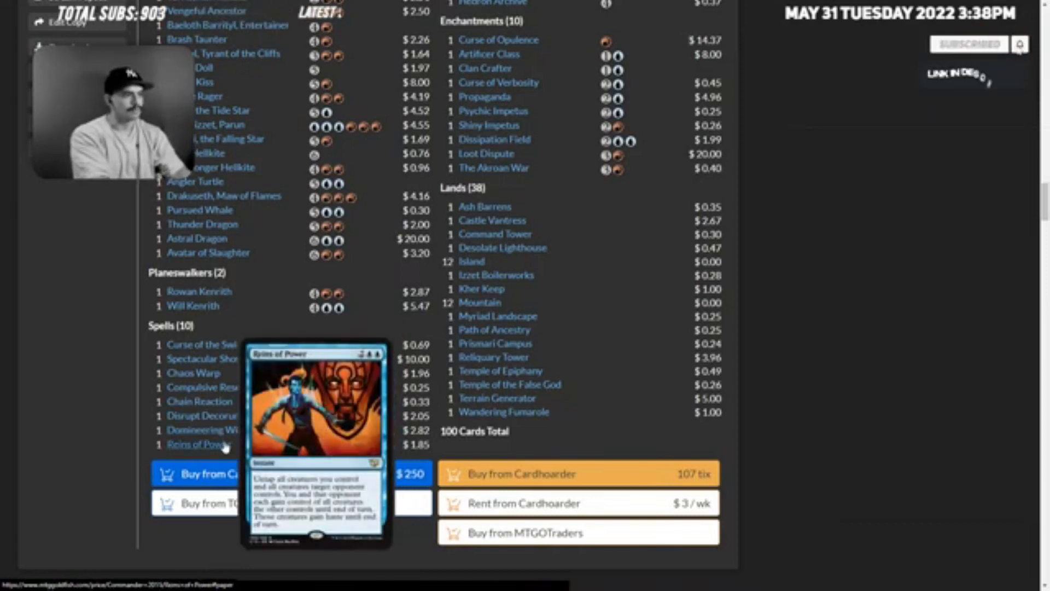
{"action": "mouse_move", "coordinate": [194, 372]}
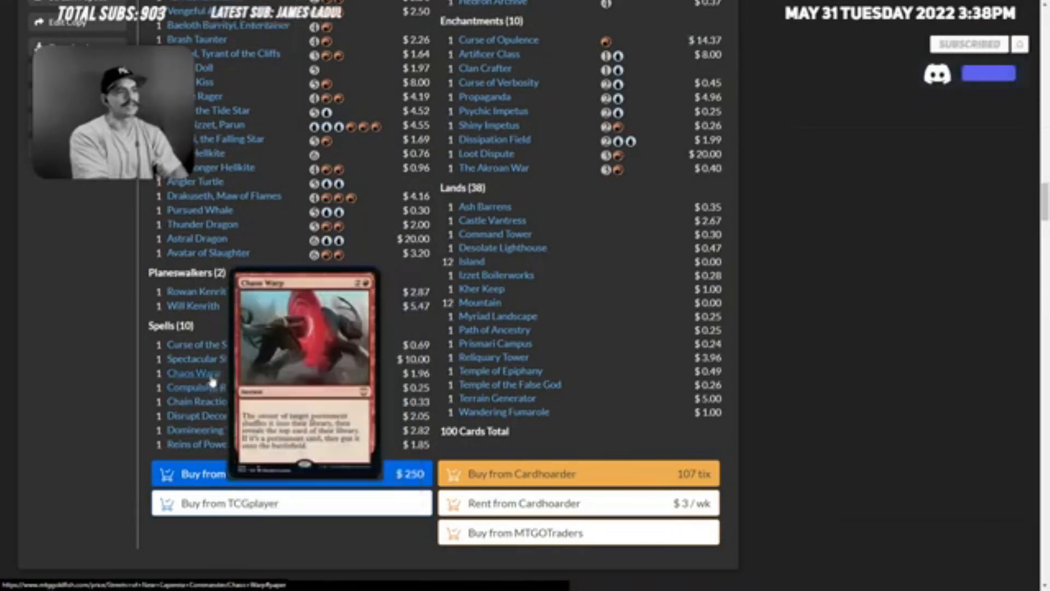
{"action": "mouse_move", "coordinate": [207, 344]}
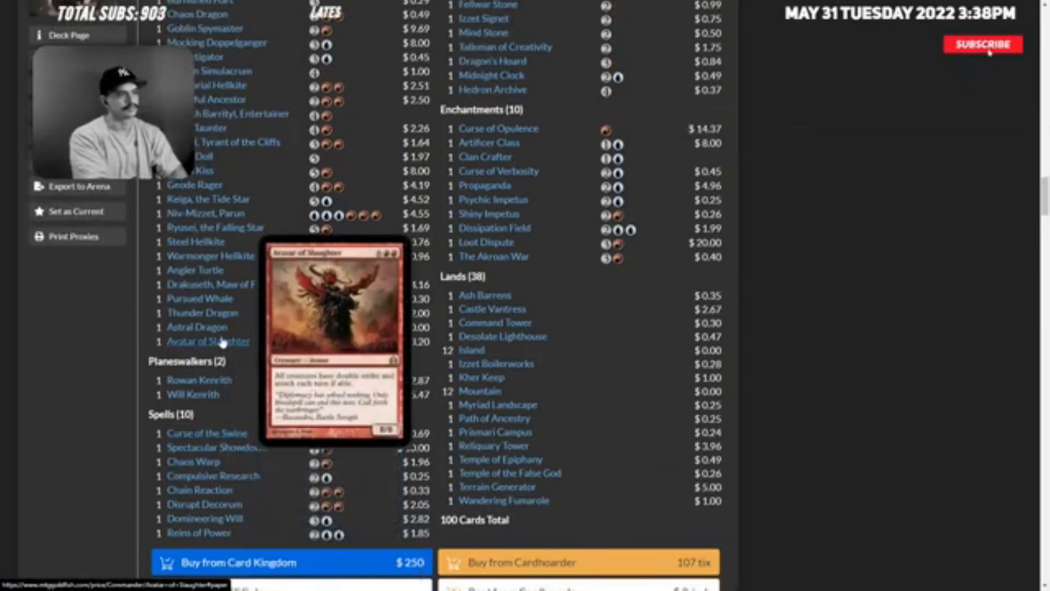
{"action": "left_click", "coordinate": [984, 44]}
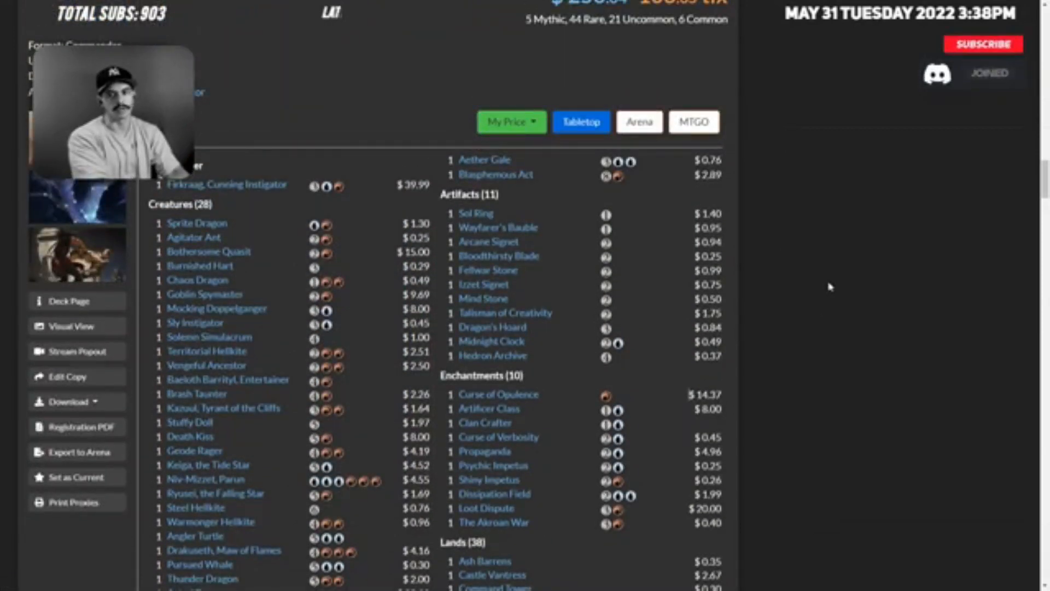
- Return to the page top showing the Draconic Dissent title and its $250.04 price
{"action": "left_click", "coordinate": [983, 44]}
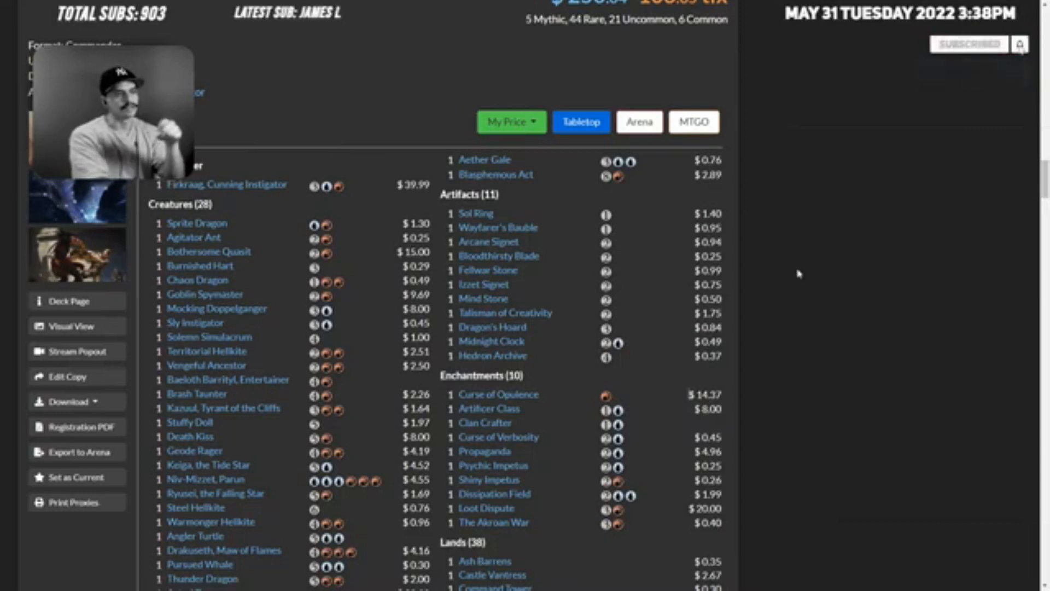
{"action": "mouse_move", "coordinate": [488, 240]}
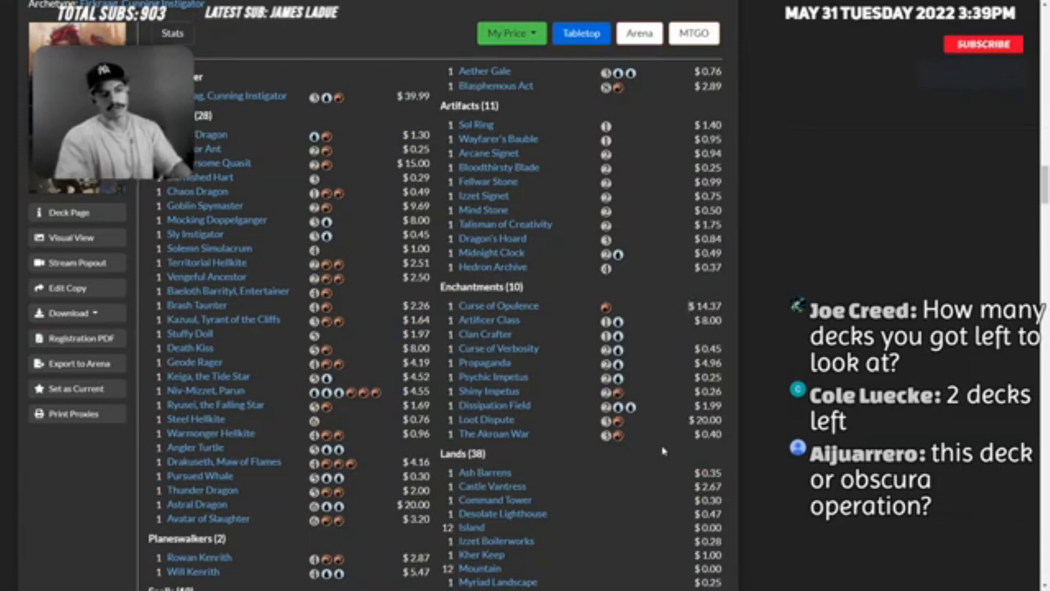
{"action": "left_click", "coordinate": [983, 44]}
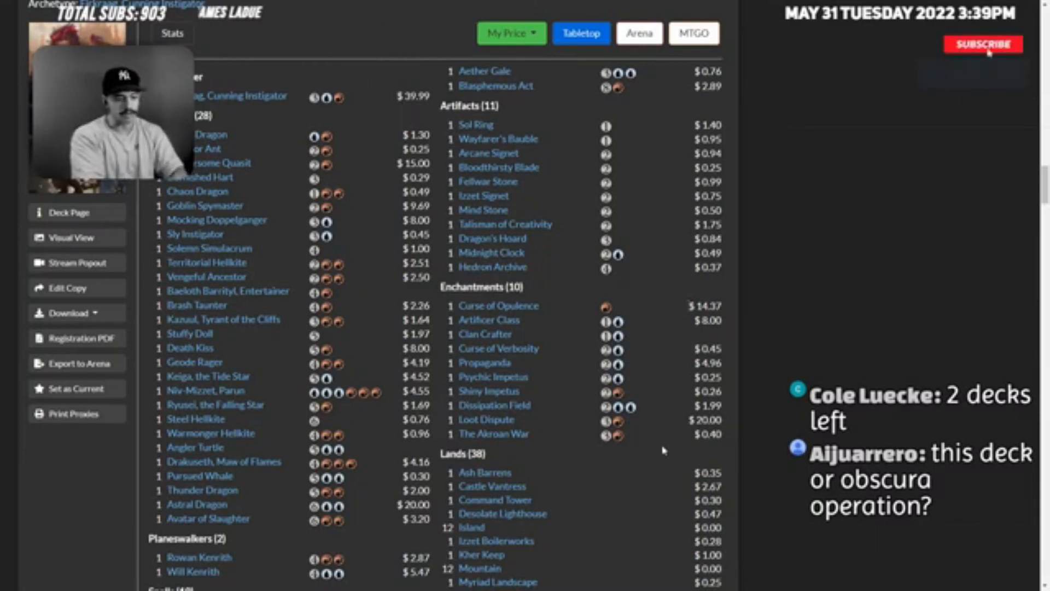
{"action": "left_click", "coordinate": [982, 44]}
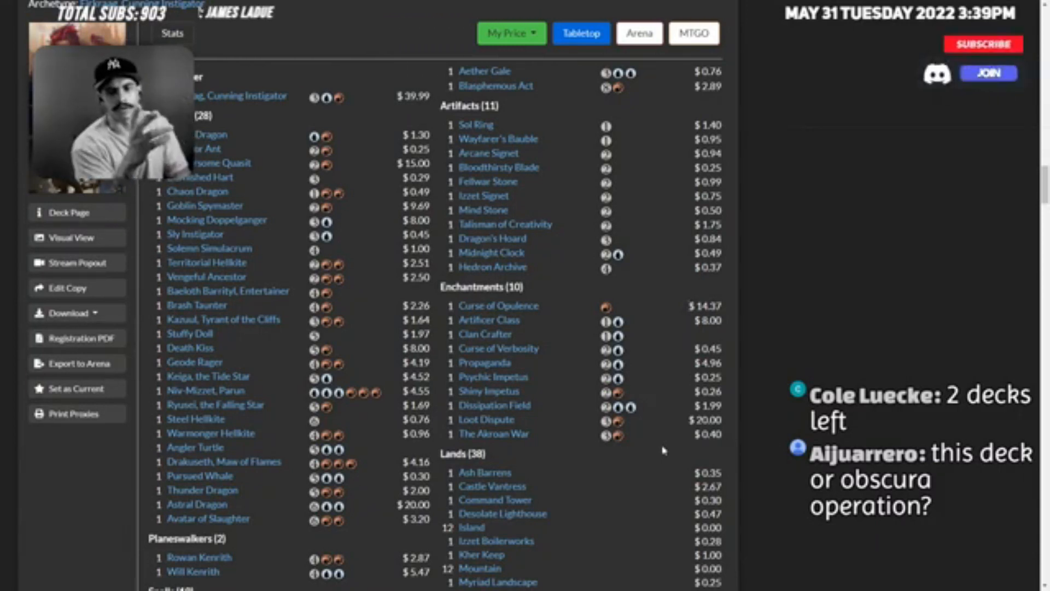
{"action": "left_click", "coordinate": [983, 43]}
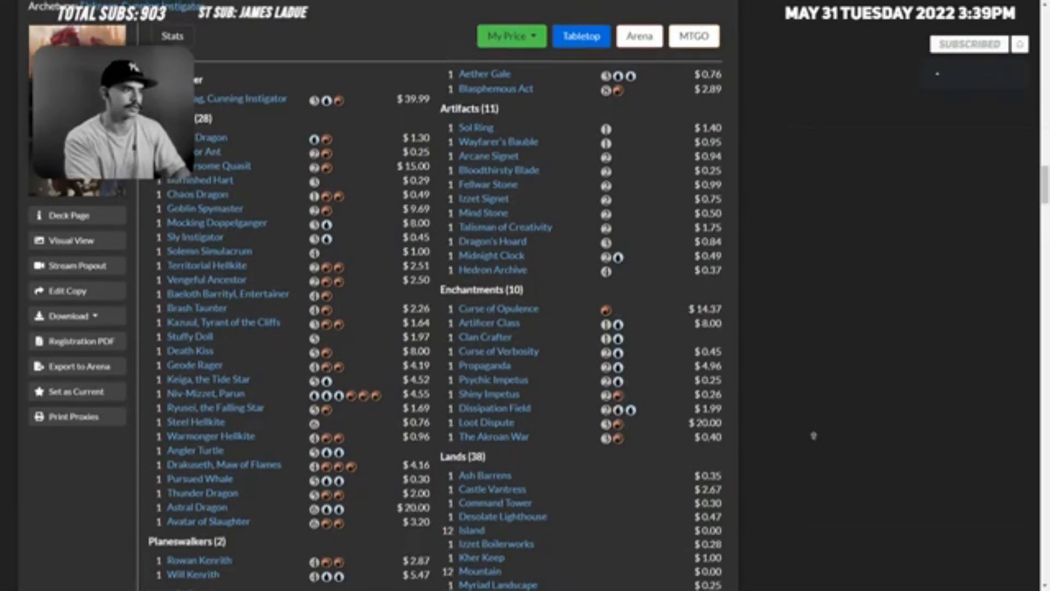
{"action": "scroll", "scroll_direction": "up", "scroll_amount": 3}
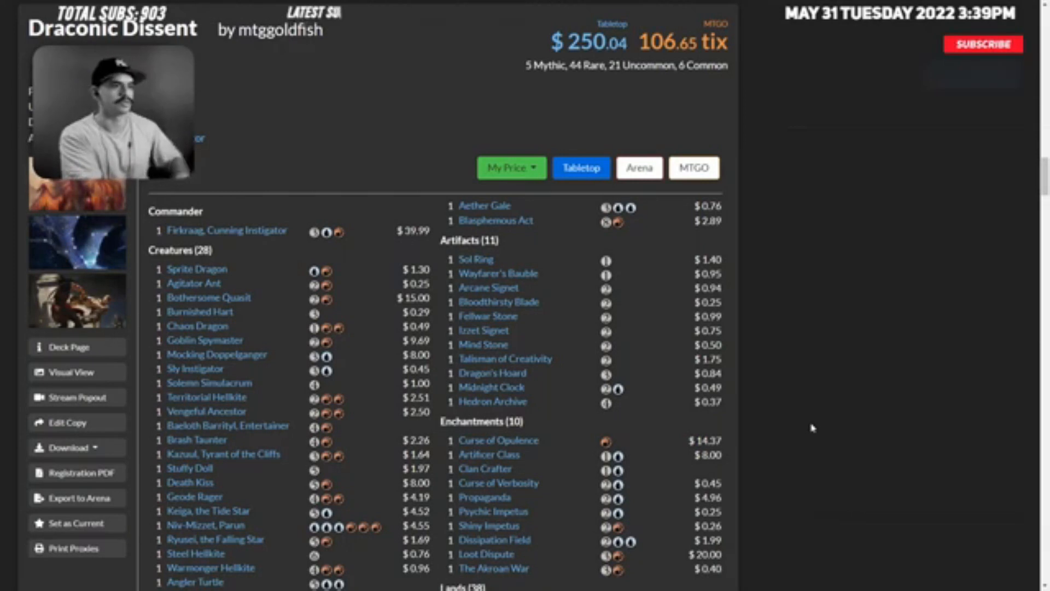
{"action": "left_click", "coordinate": [983, 44]}
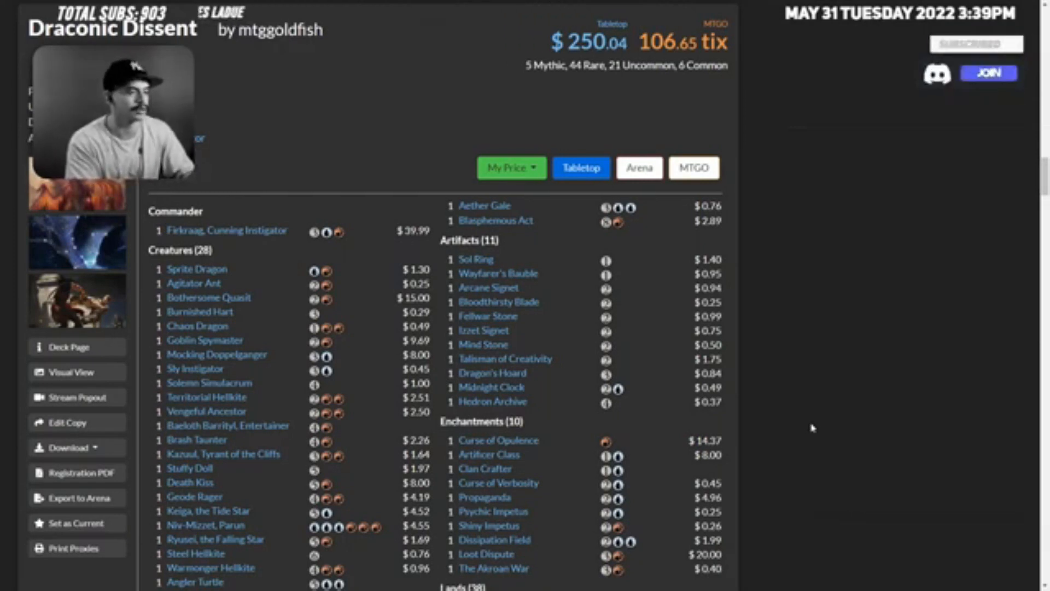
{"action": "left_click", "coordinate": [989, 73]}
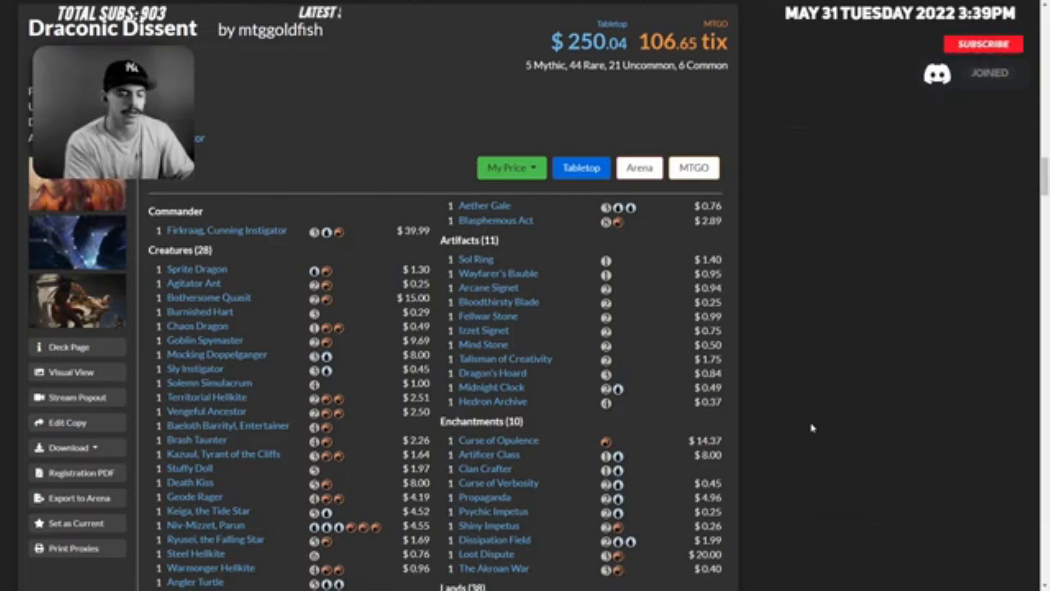